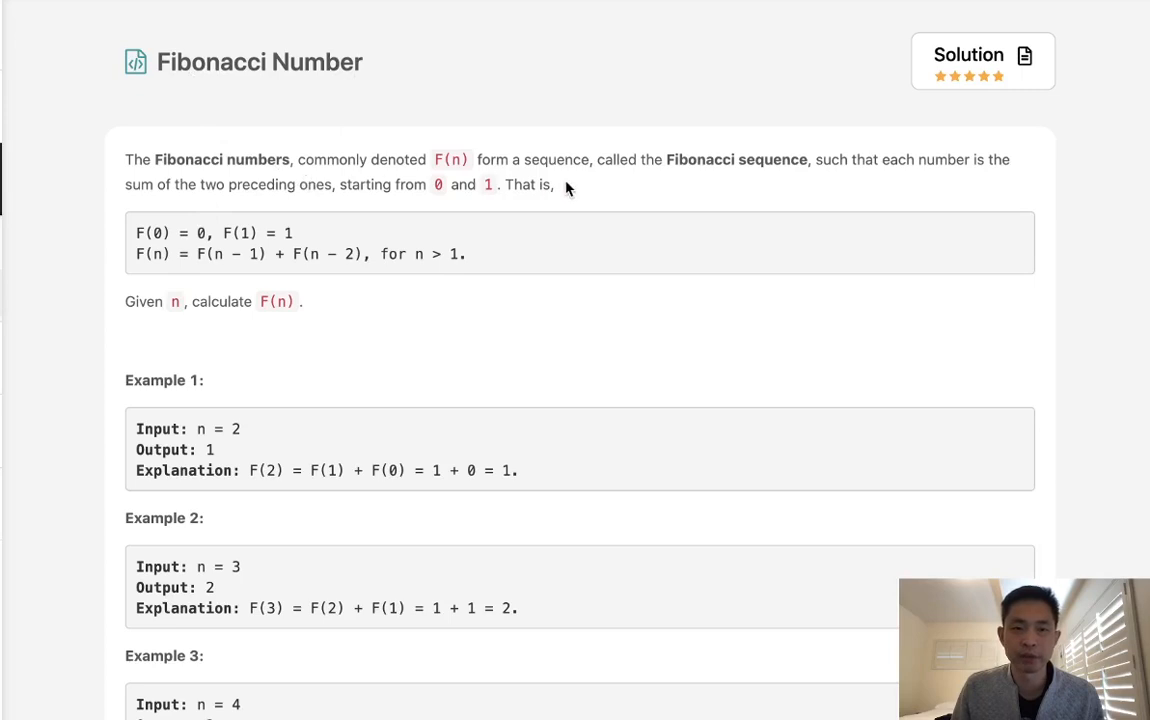
mouse_move(800, 177)
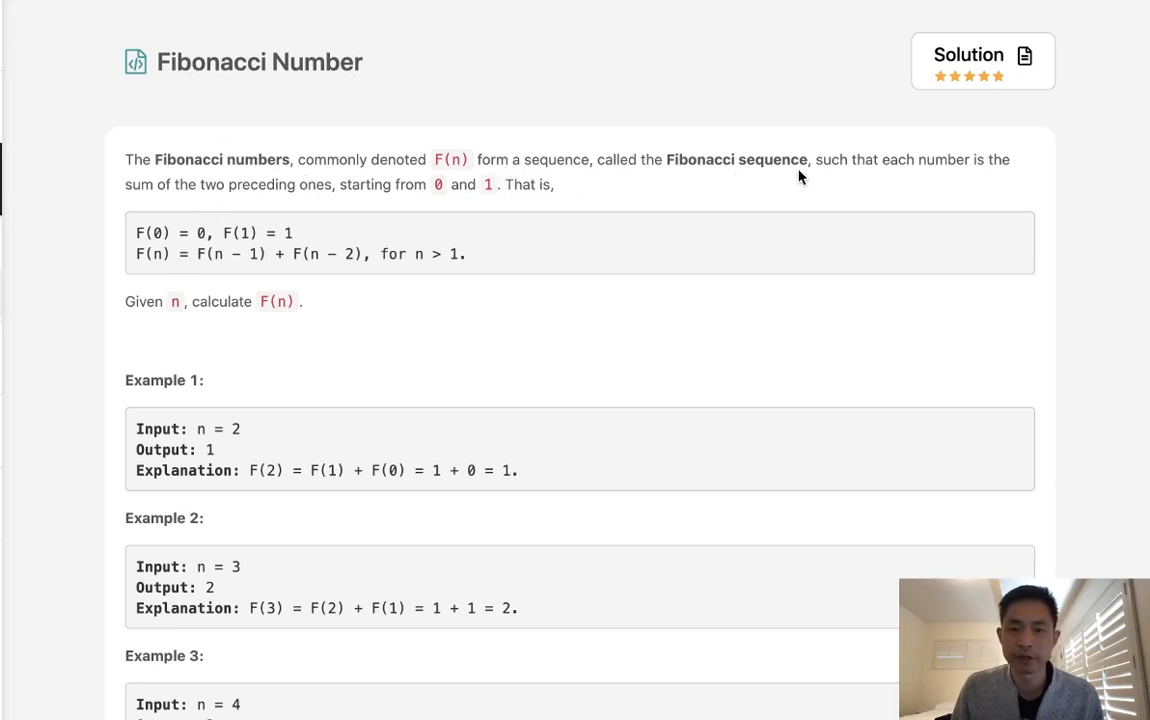
mouse_move(655, 195)
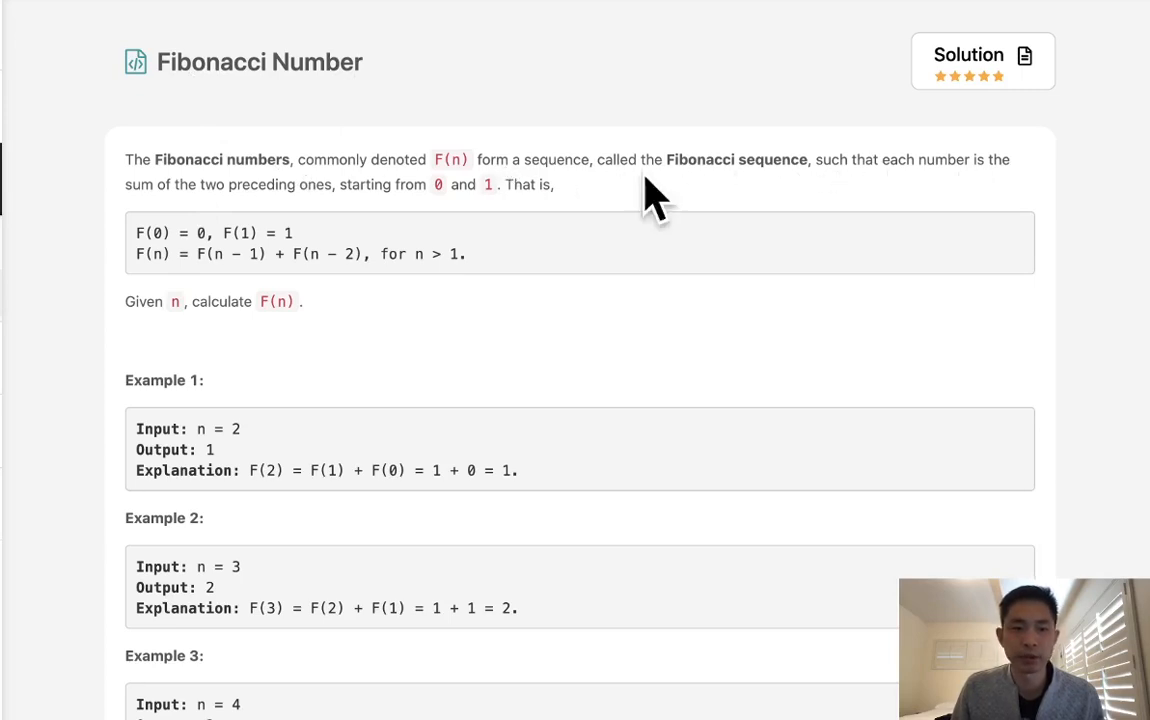
mouse_move(320, 203)
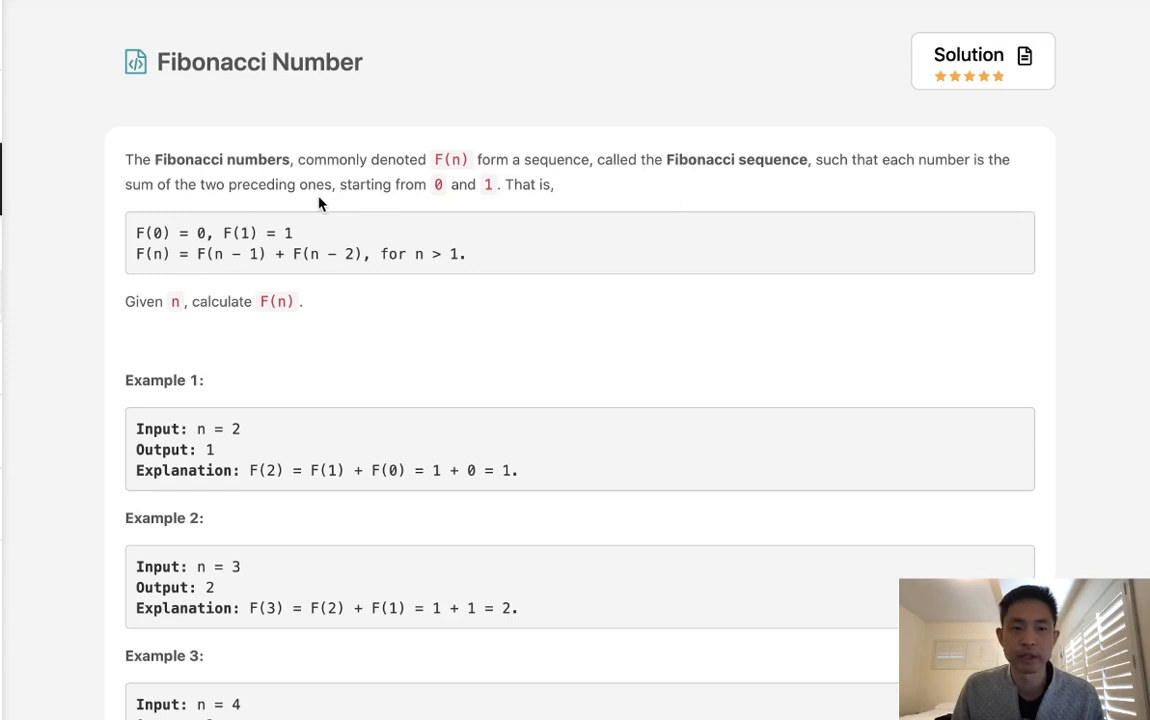
mouse_move(210, 253)
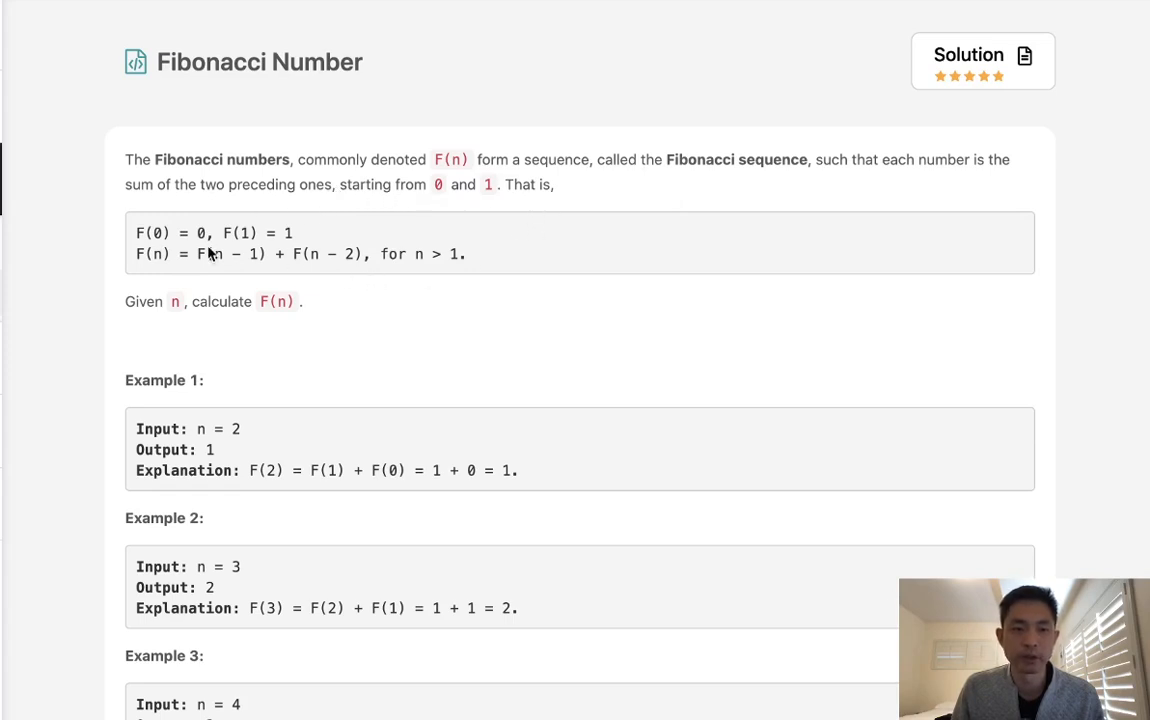
mouse_move(445, 193)
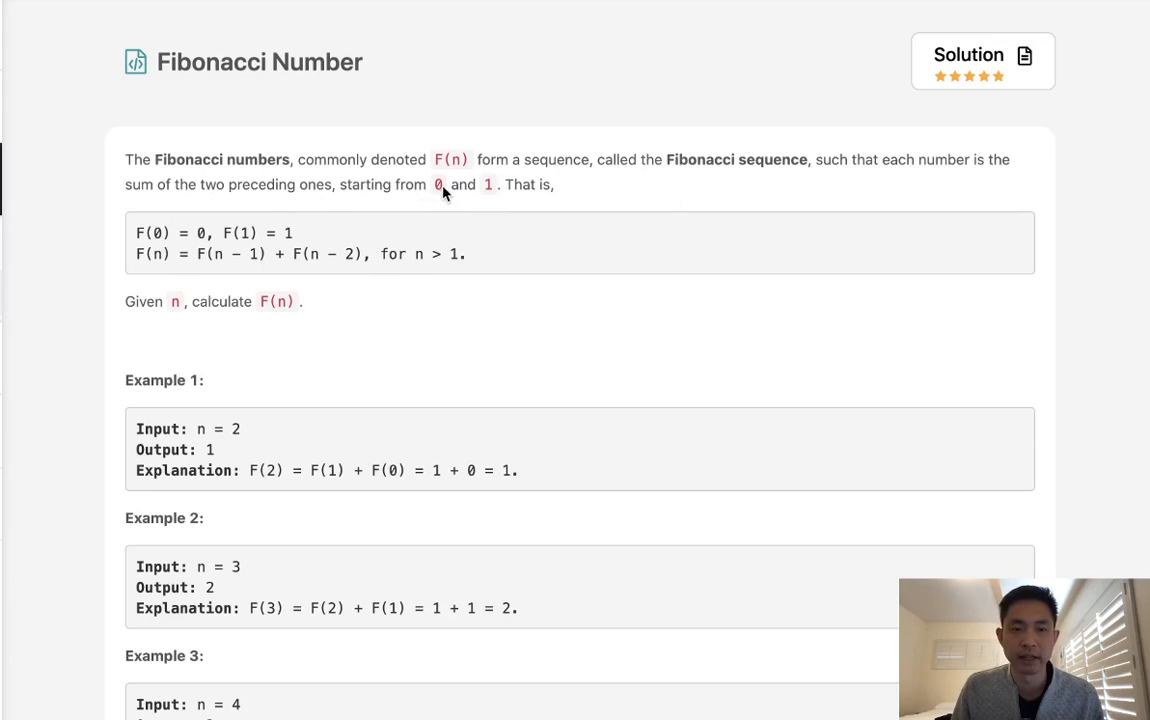
mouse_move(455, 207)
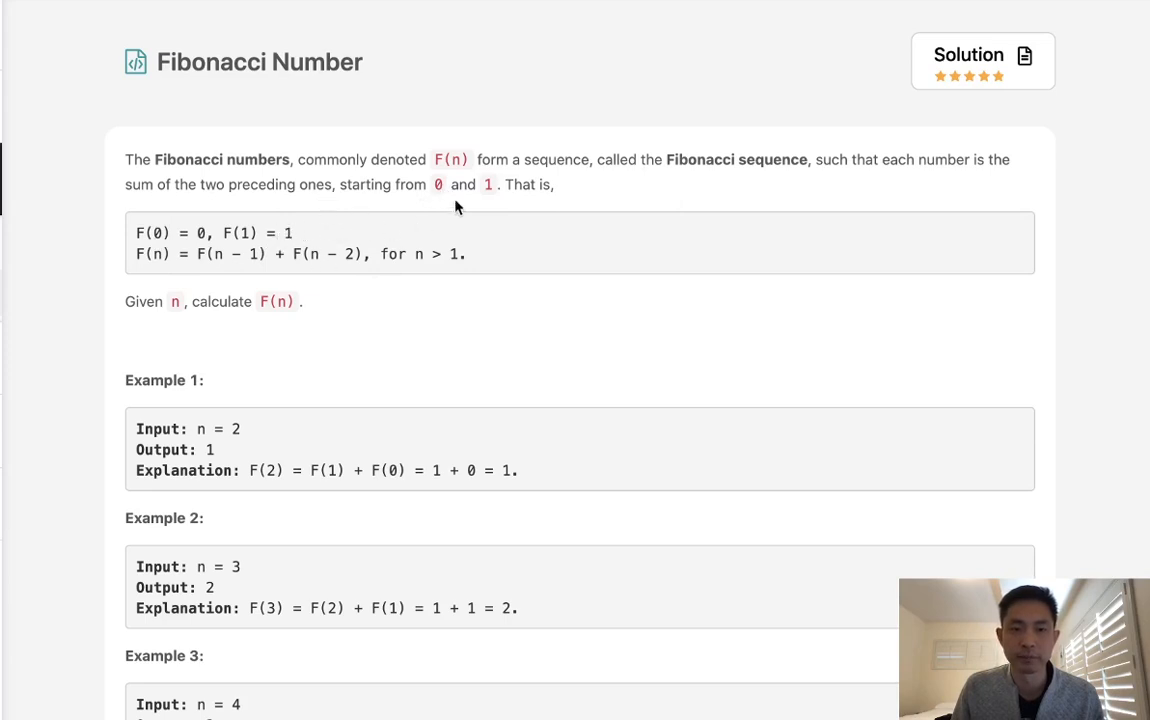
mouse_move(522, 223)
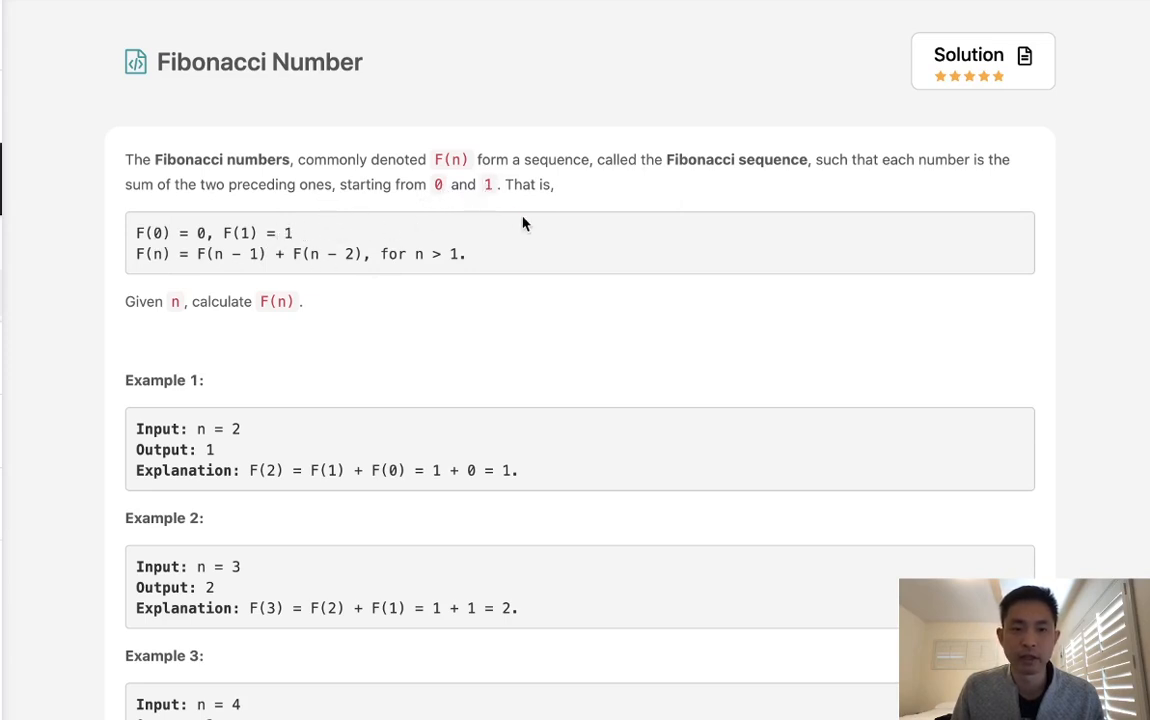
mouse_move(438, 200)
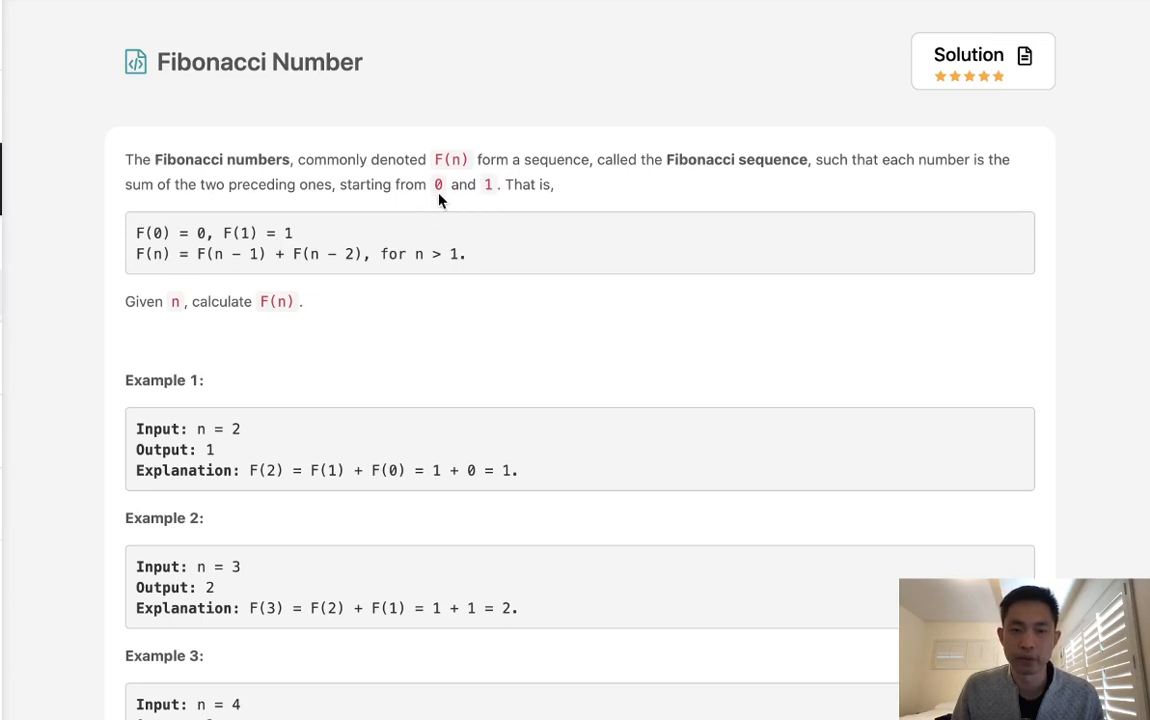
mouse_move(558, 204)
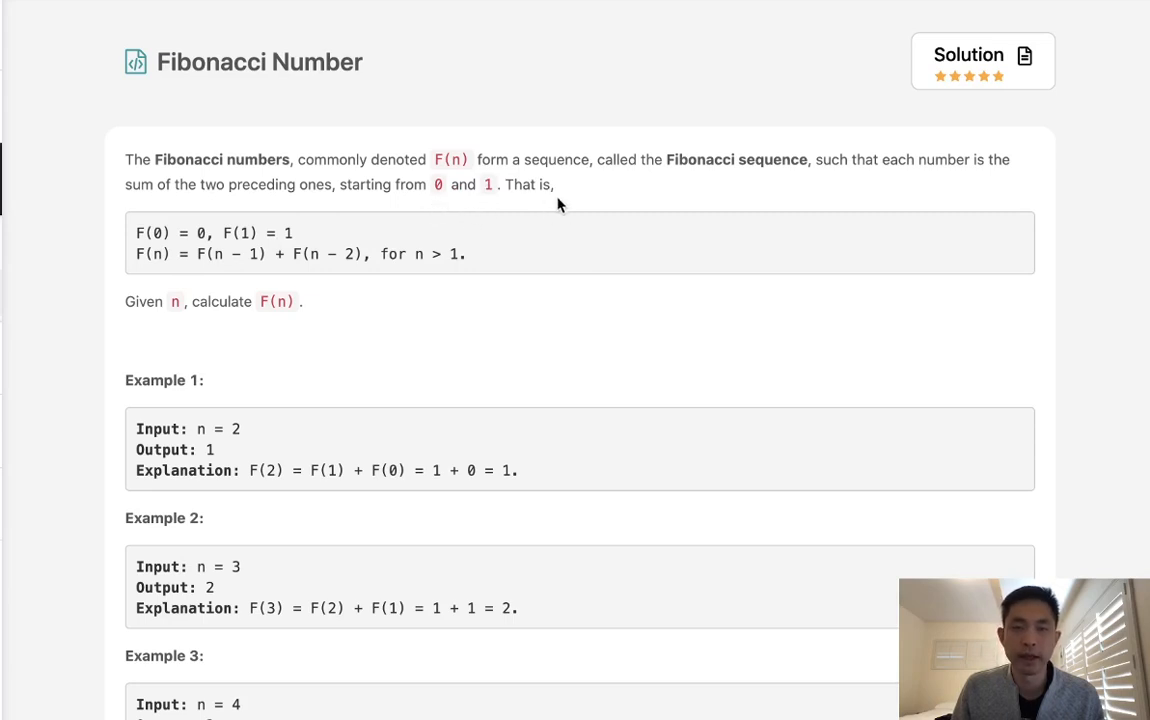
mouse_move(556, 215)
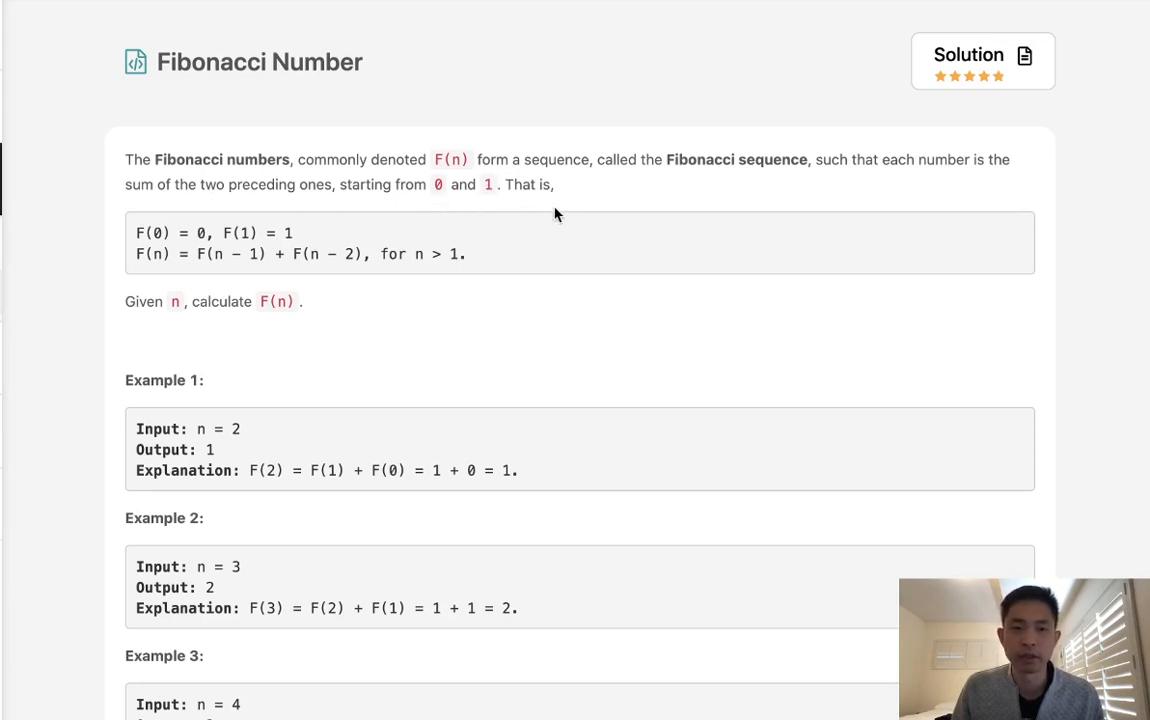
mouse_move(518, 342)
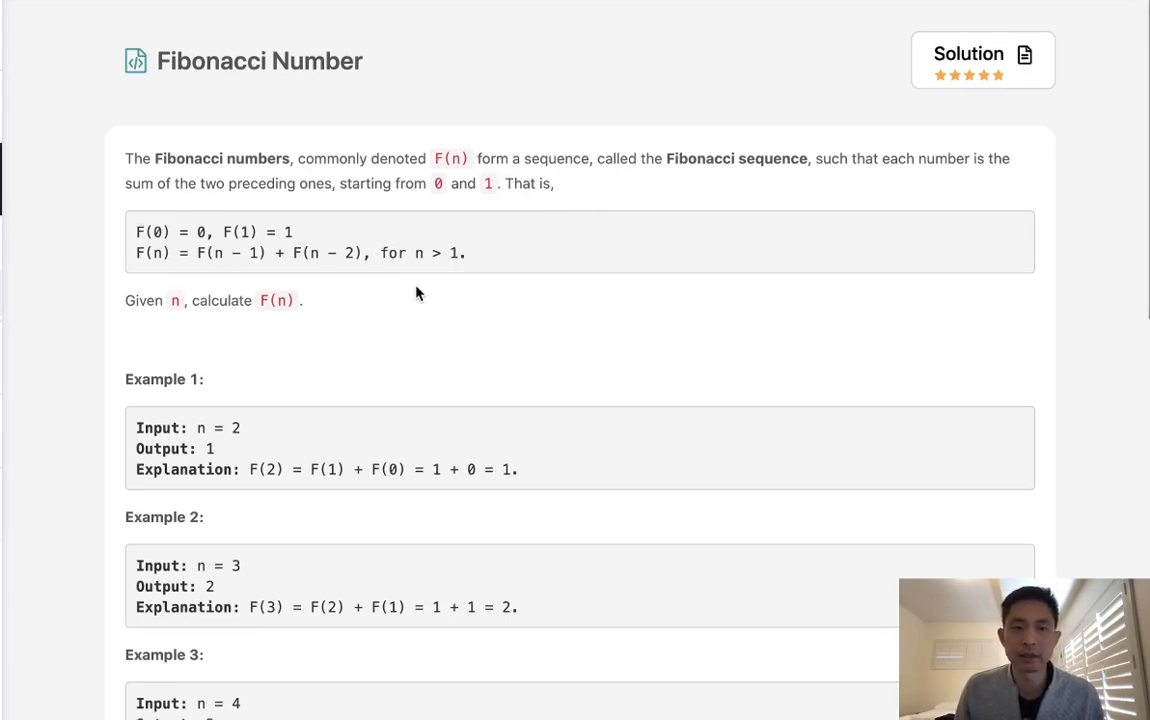
Write the recursive line return self.fib(n-1)+self.fib(n-2) in the Python3 editor
scroll("down", 3)
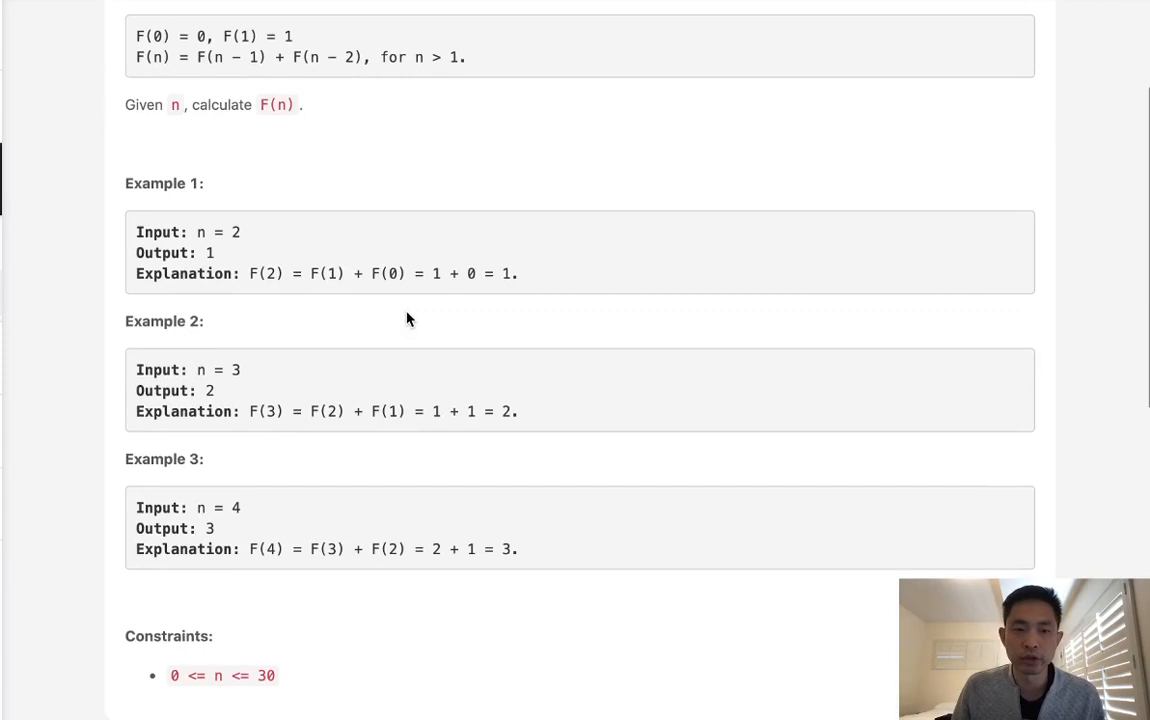
scroll("down", 3)
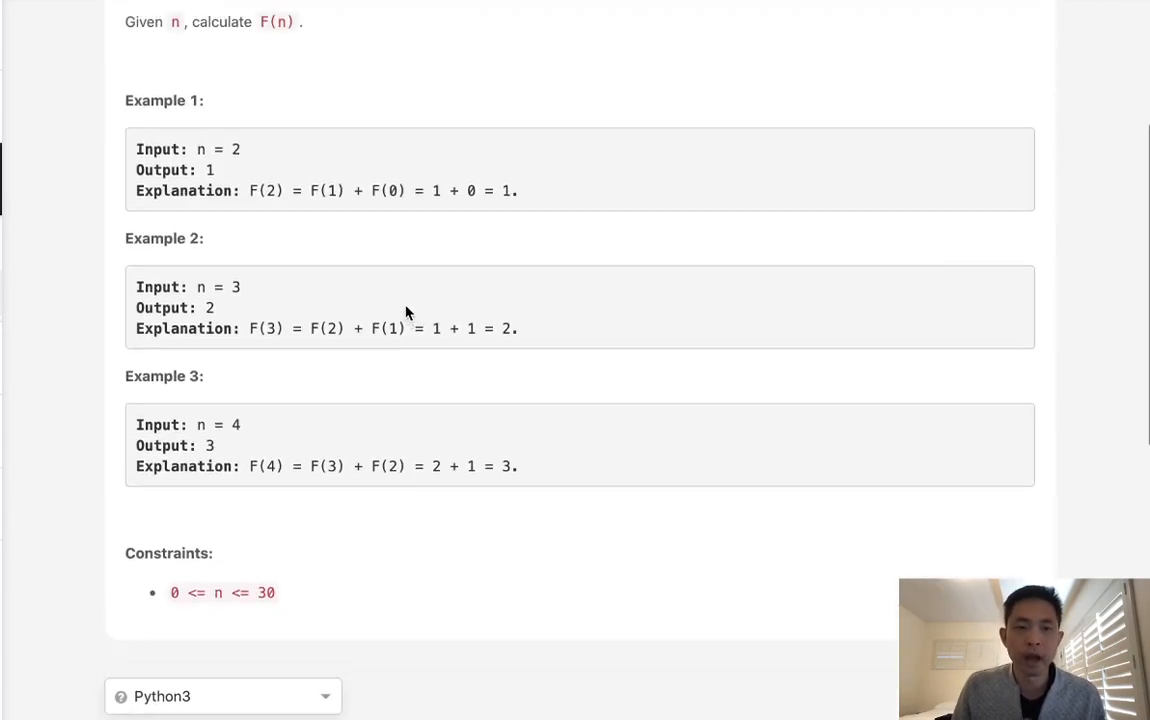
scroll("down", 3)
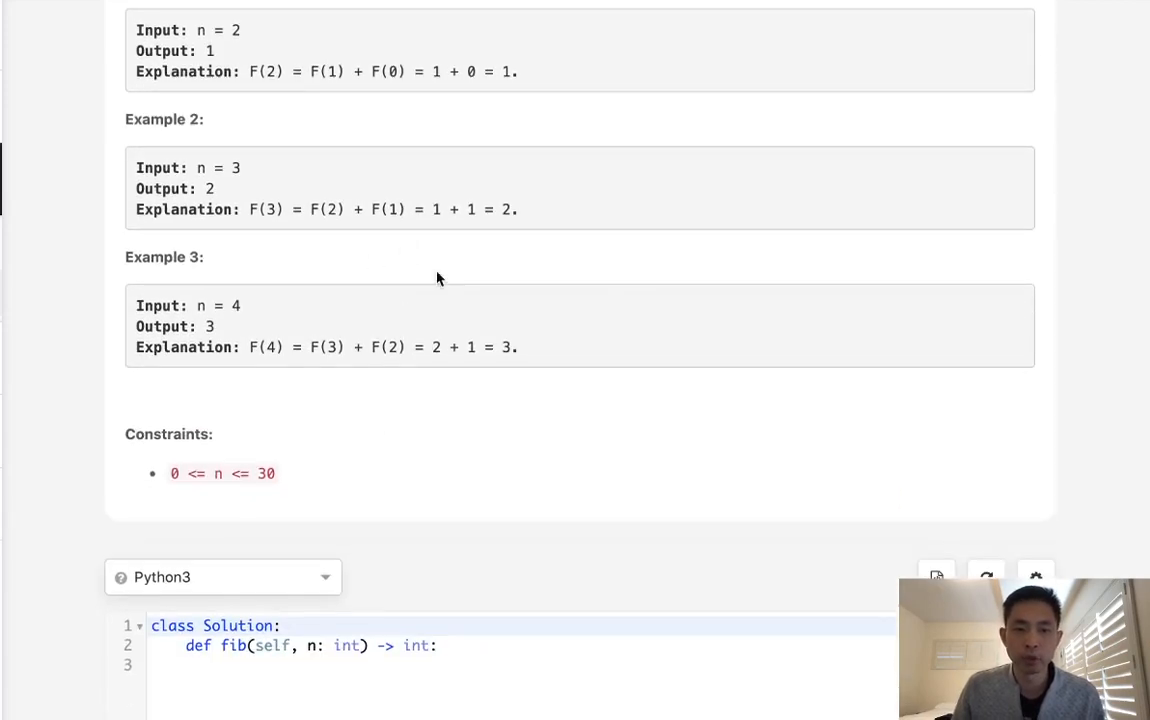
mouse_move(459, 473)
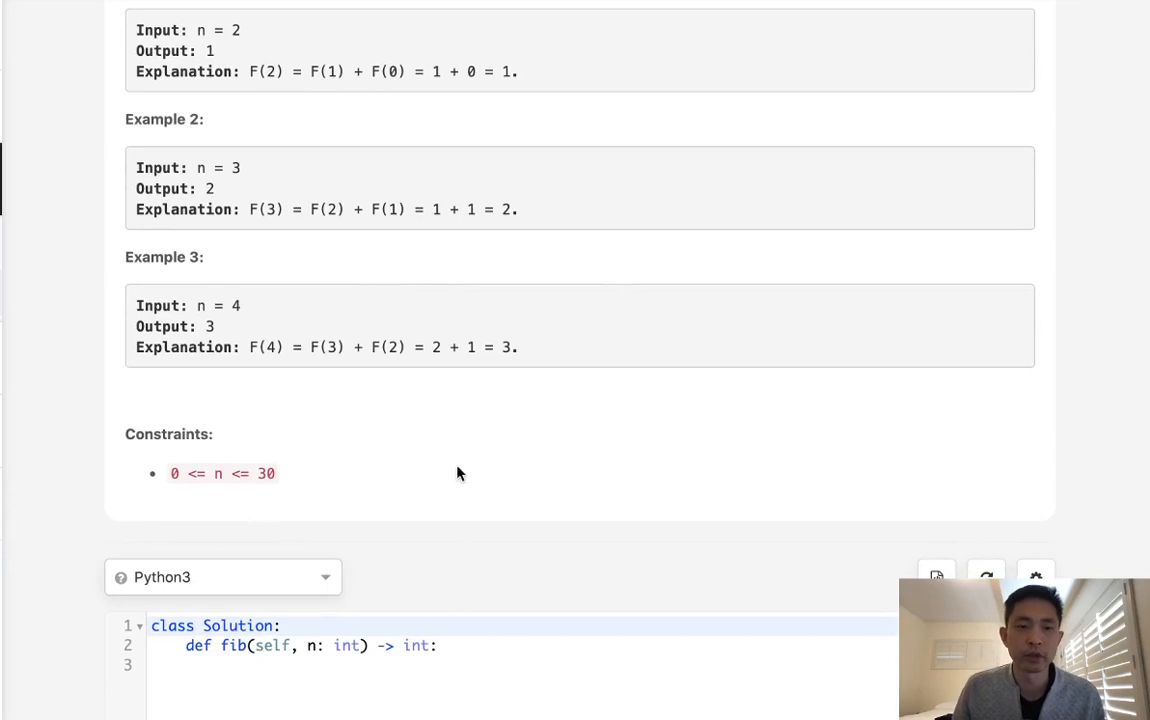
mouse_move(405, 333)
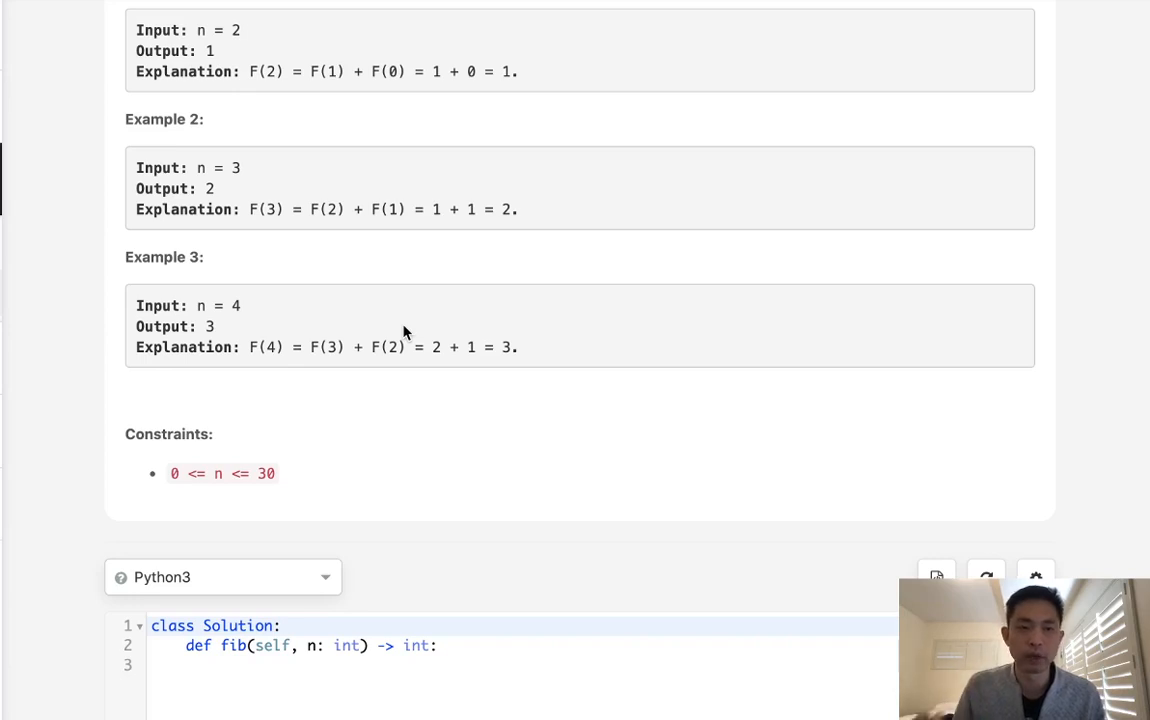
mouse_move(397, 204)
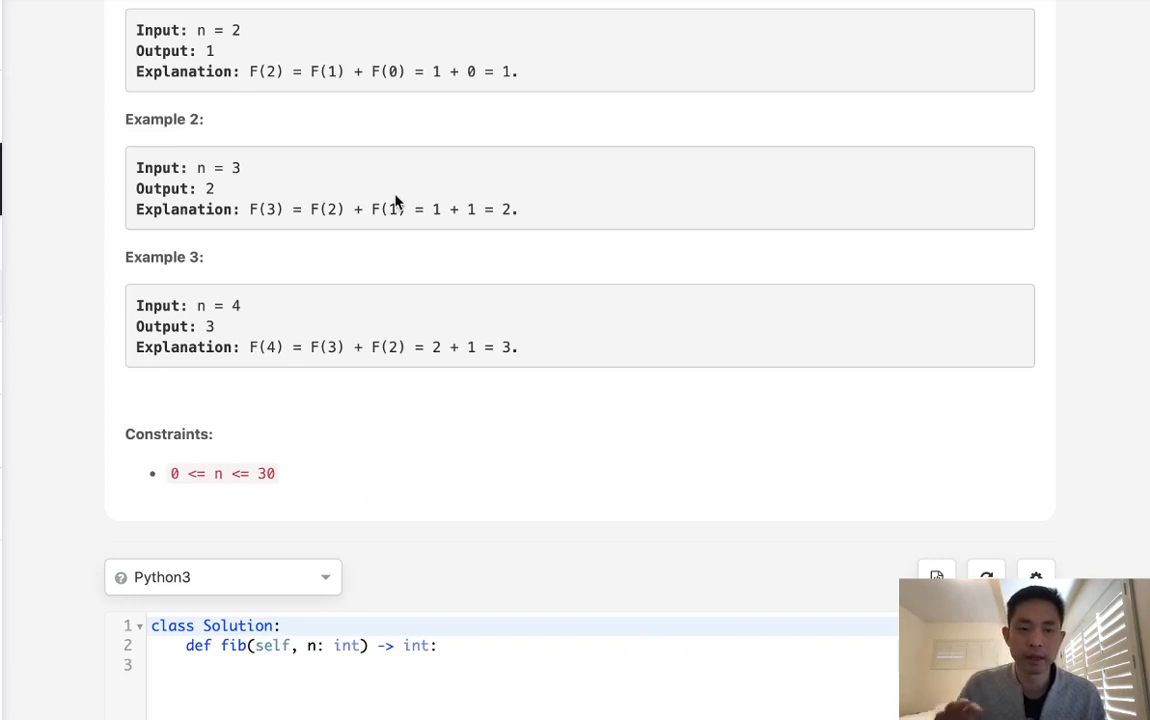
scroll("up", 3)
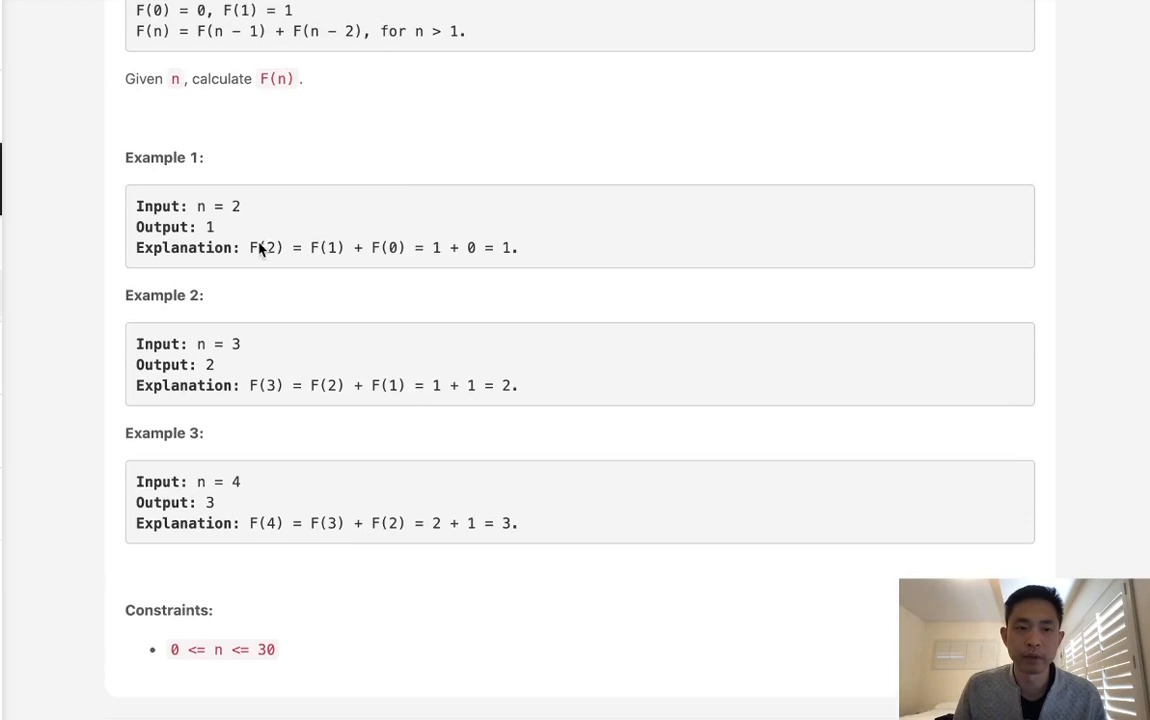
mouse_move(310, 258)
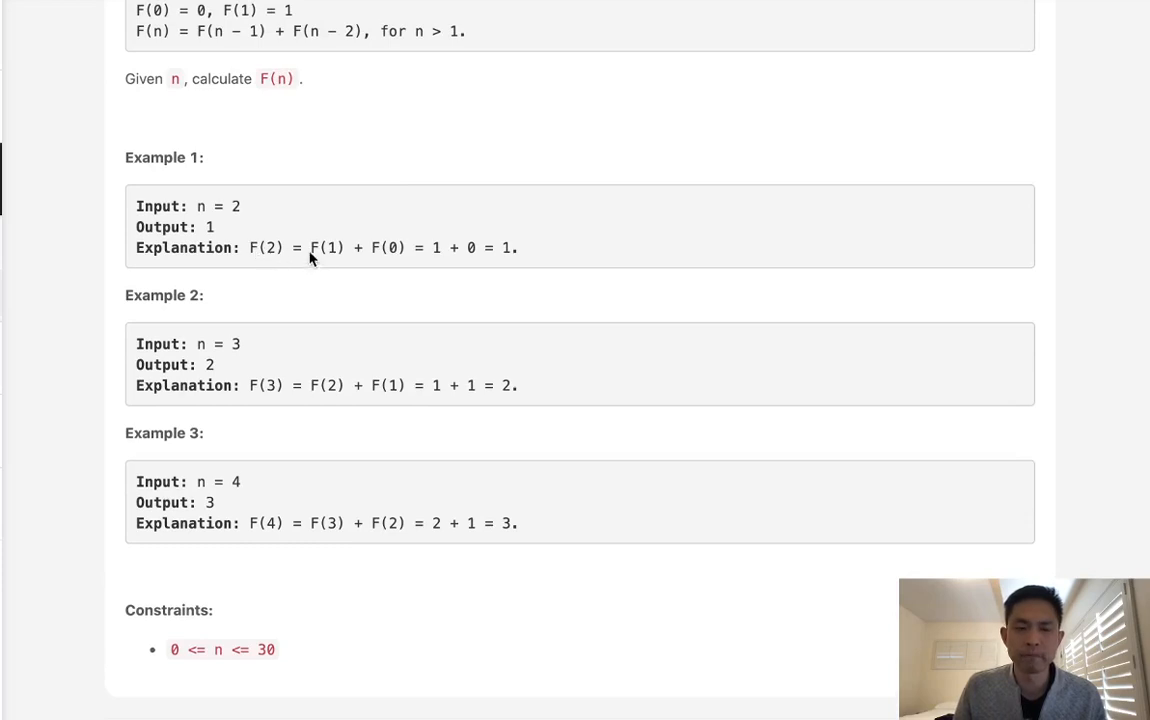
mouse_move(267, 205)
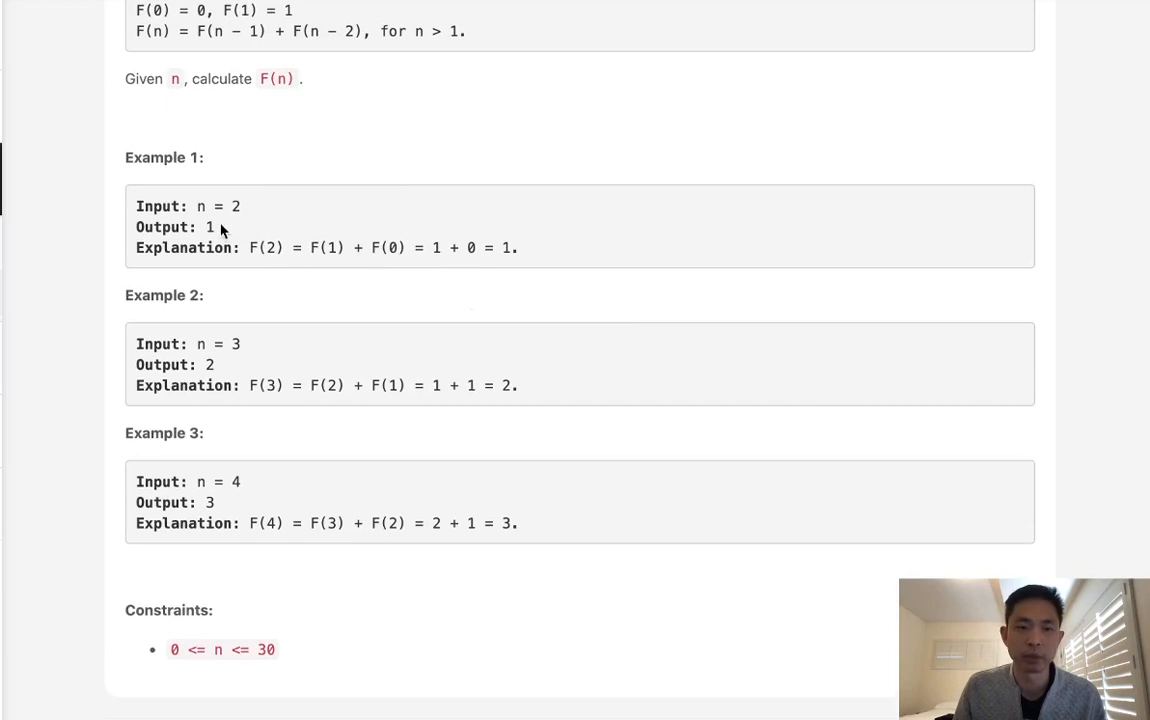
mouse_move(234, 216)
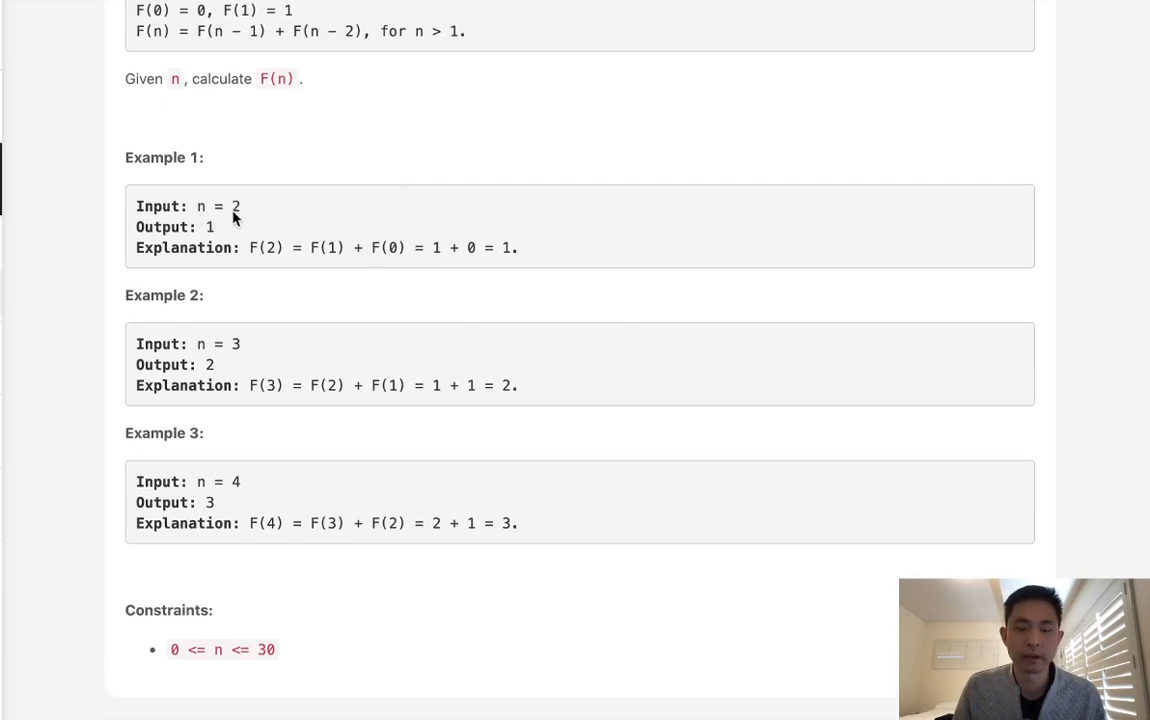
scroll("down", 3)
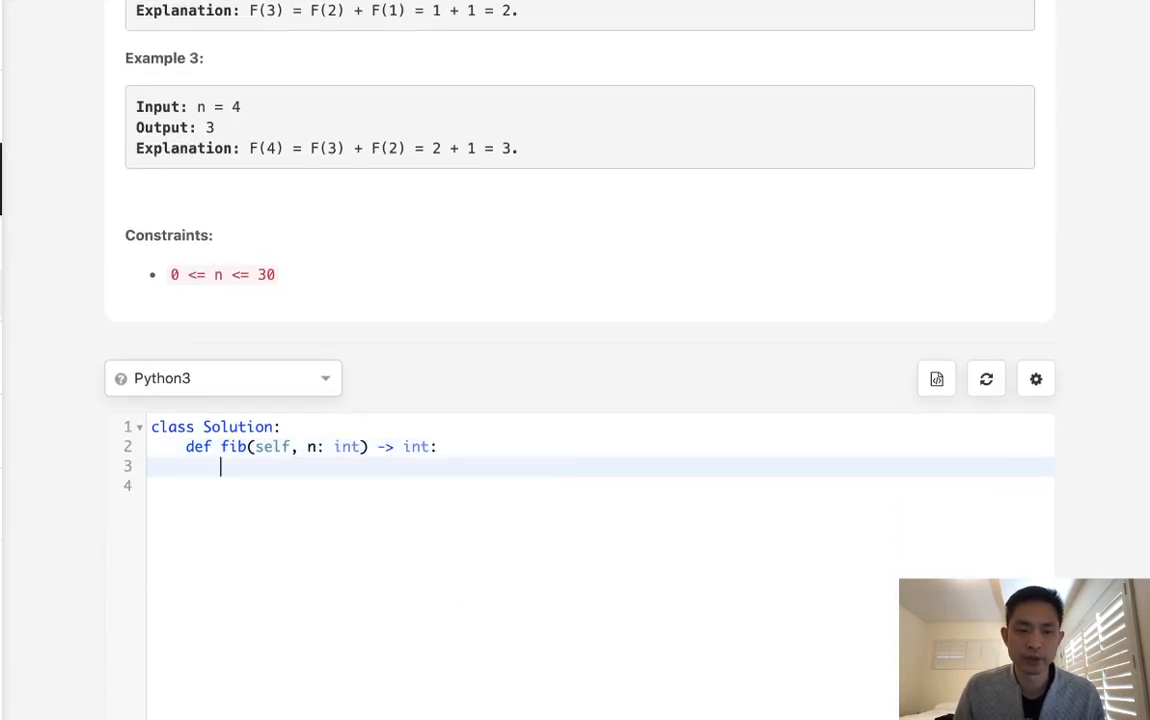
type("self.fb")
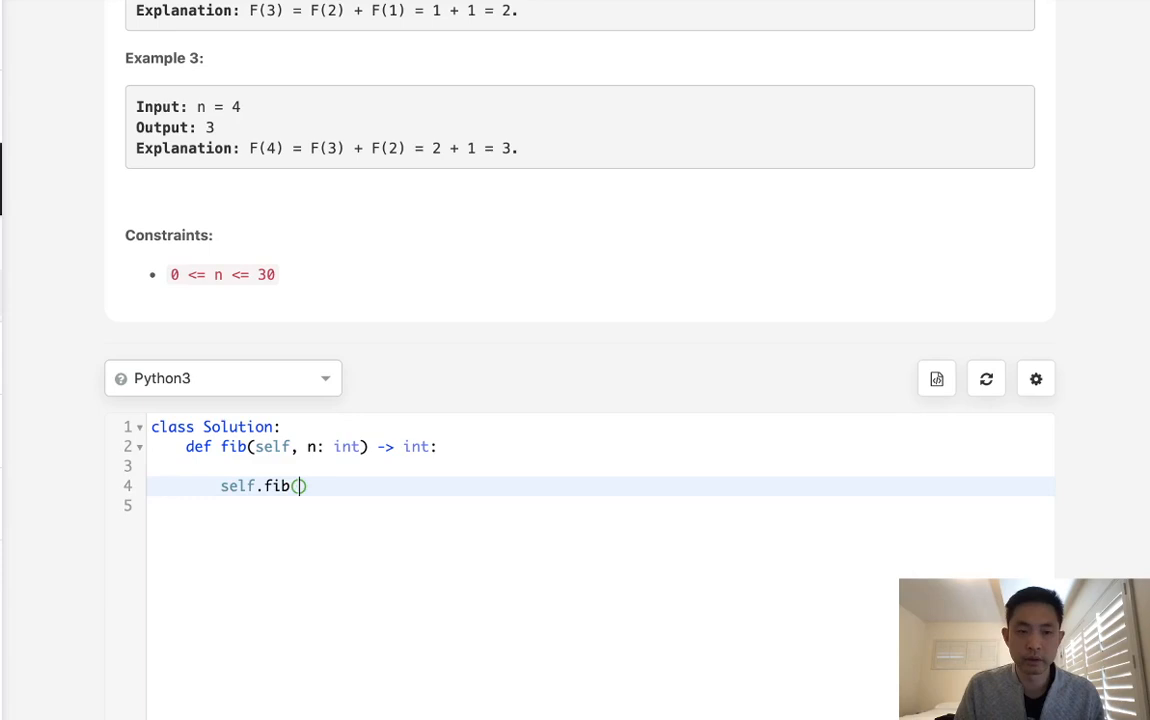
type("n-1")
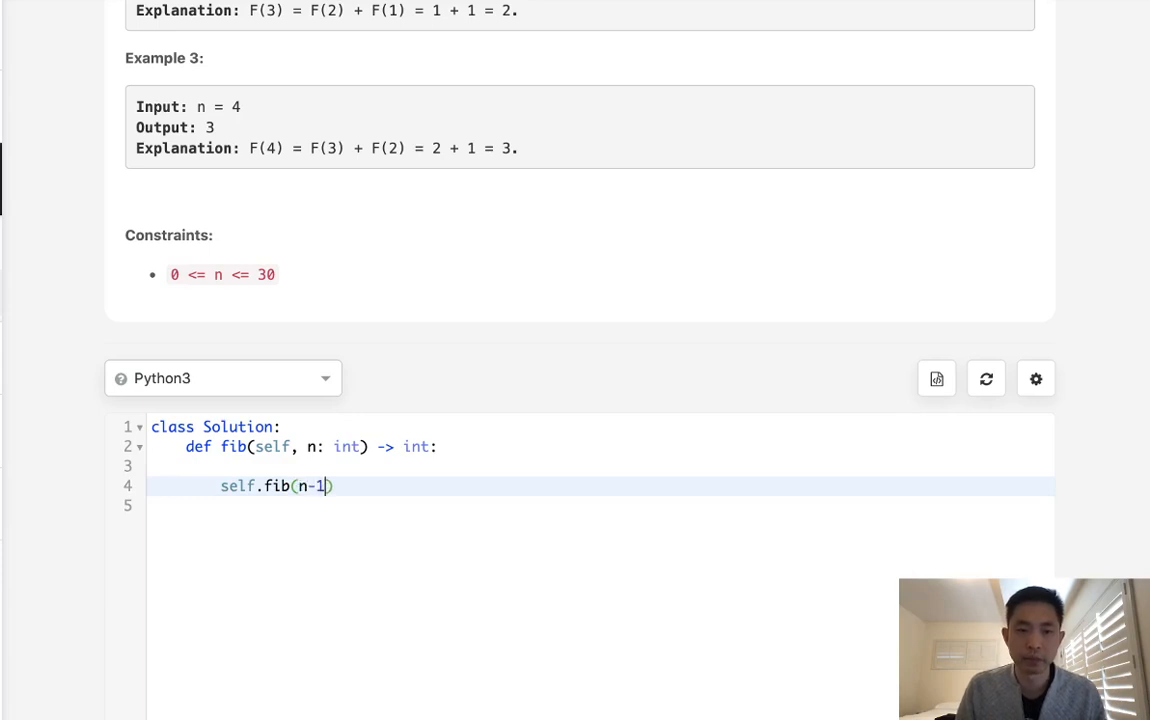
type("+self.fib")
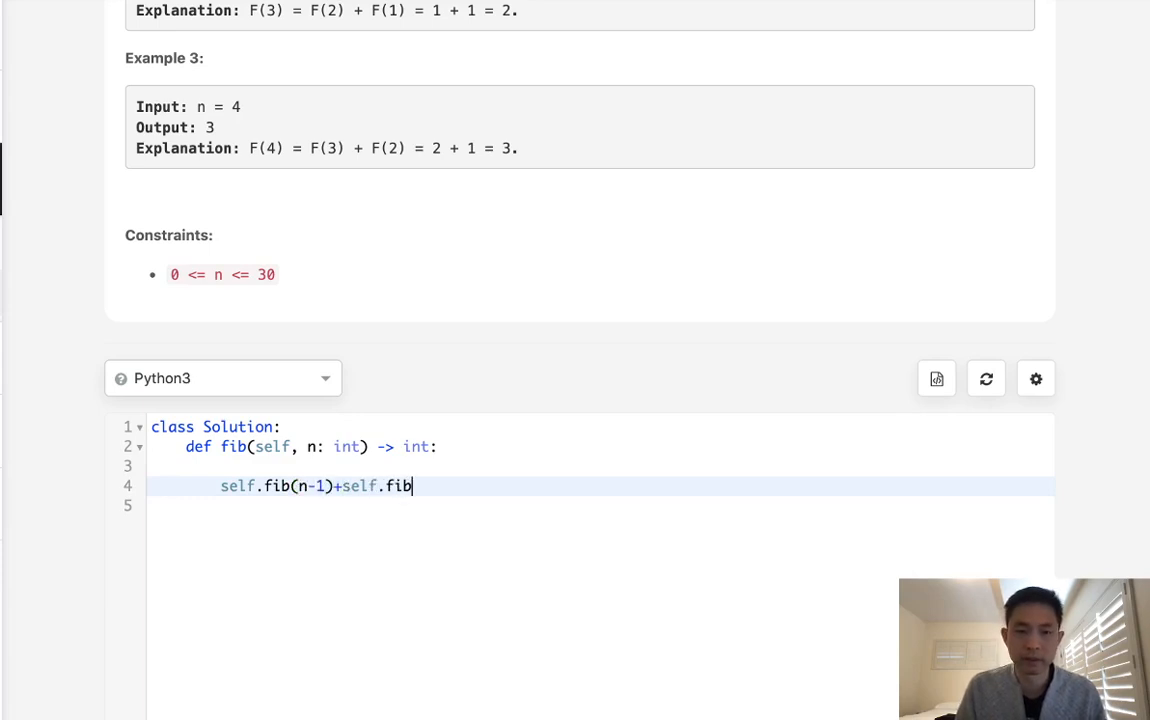
type("(n-2)")
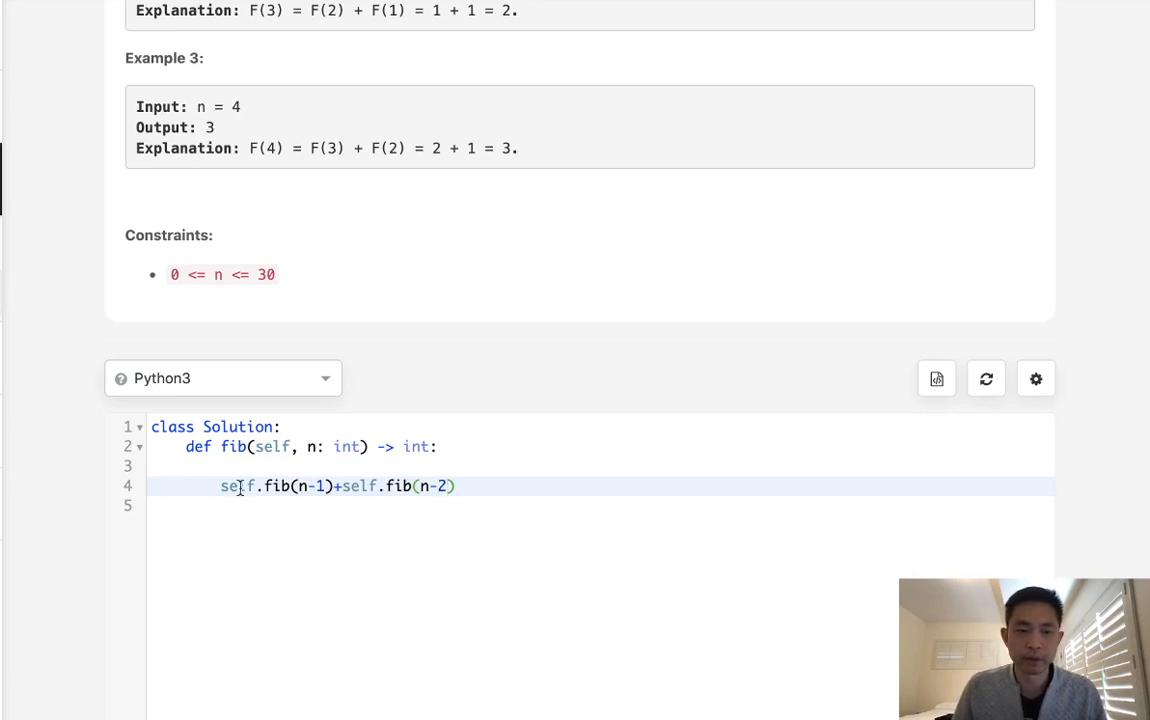
type("return")
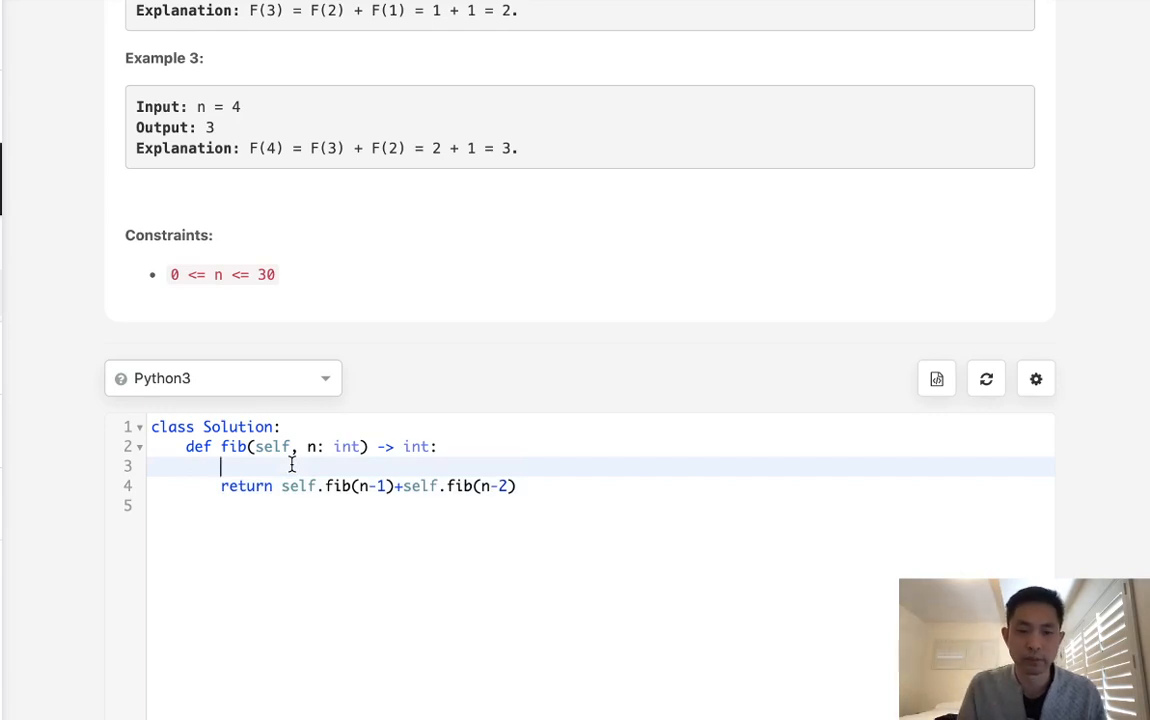
Add base cases: if n==0 return 0, and if n==1 return 1
type("if n")
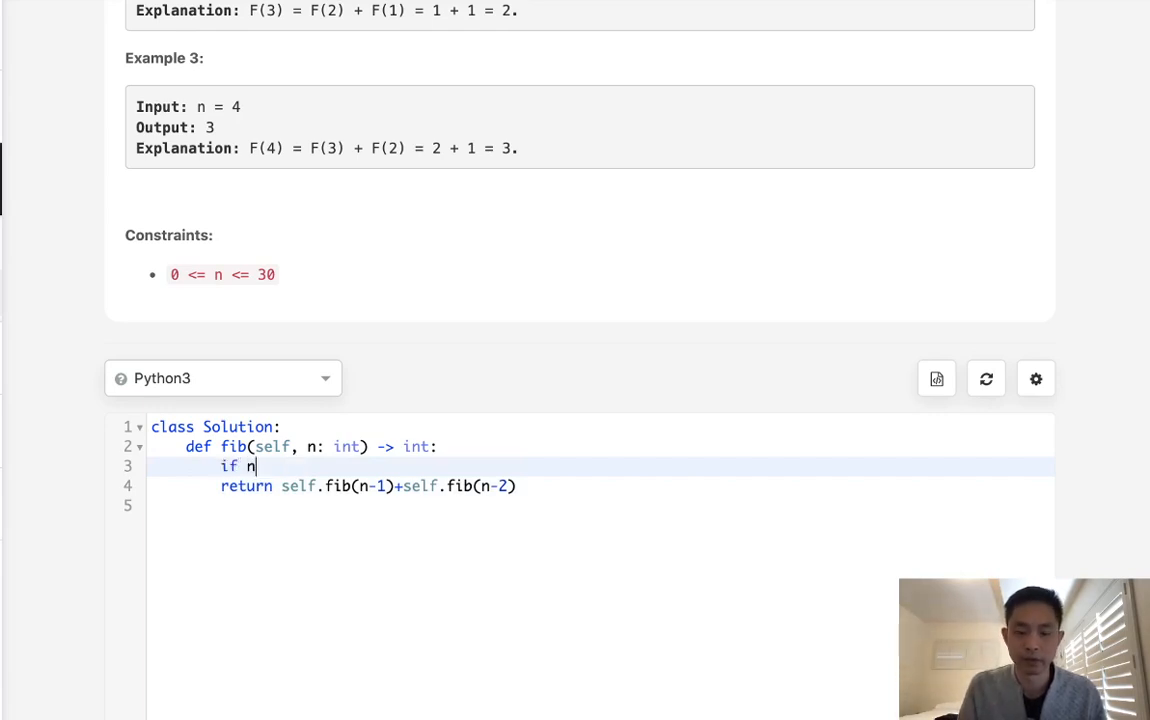
type("==0: return")
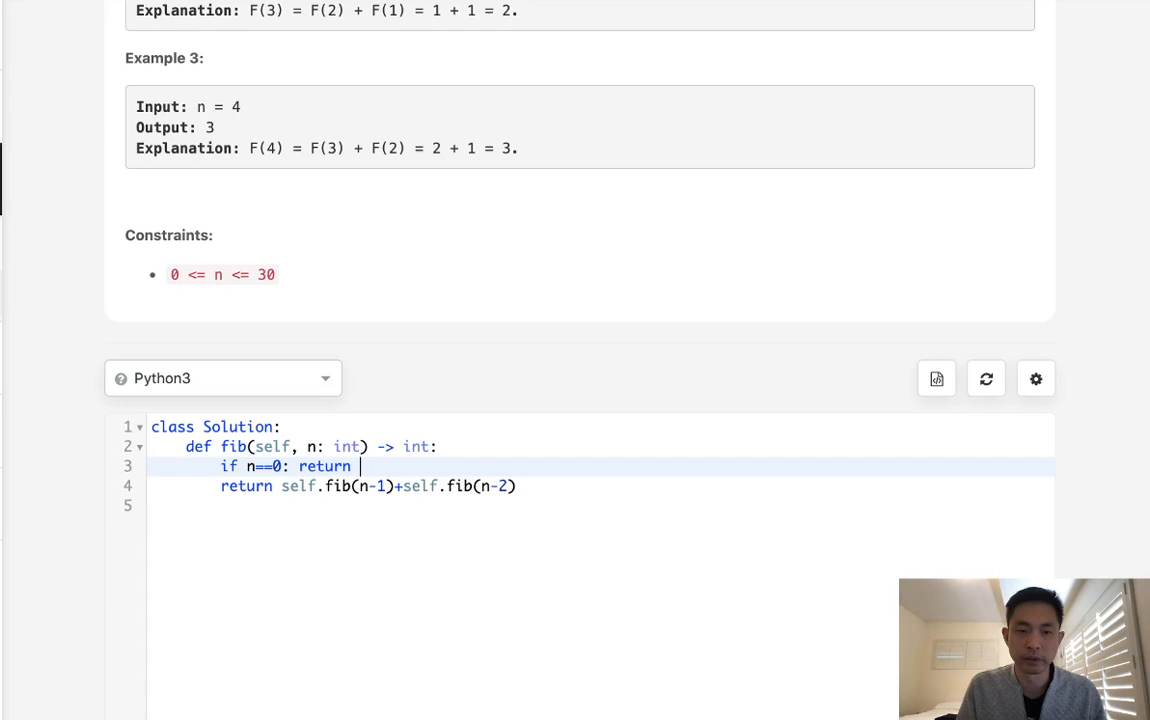
type("0")
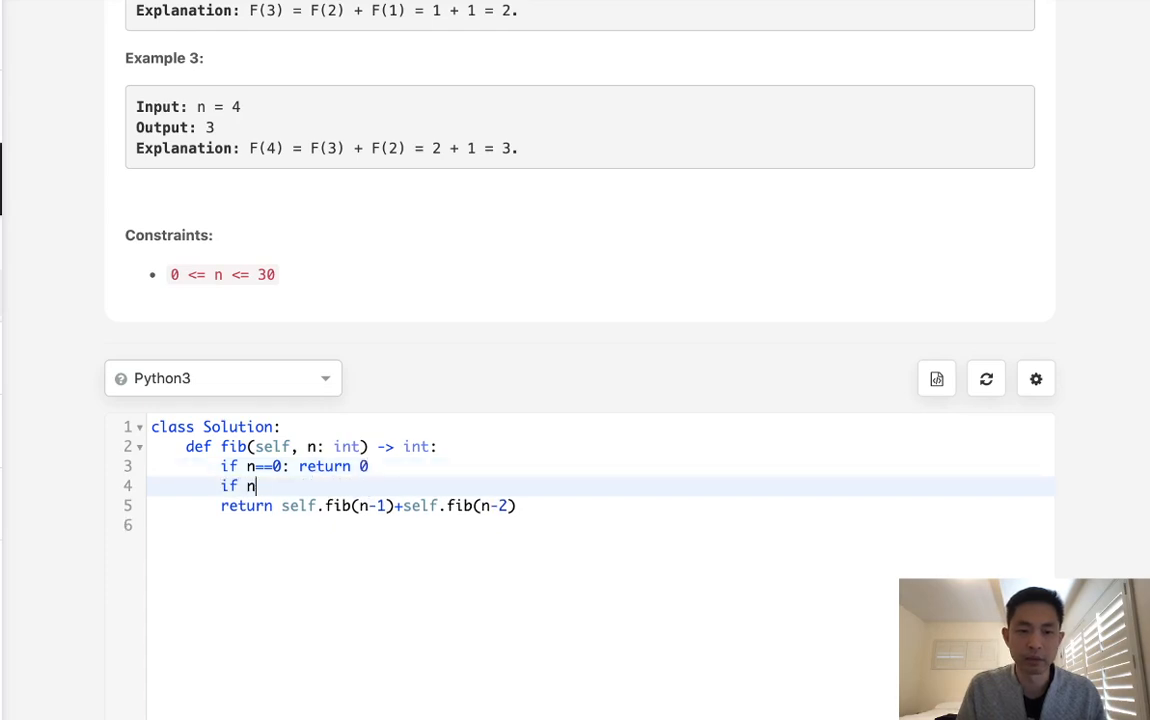
type("==1: return 1")
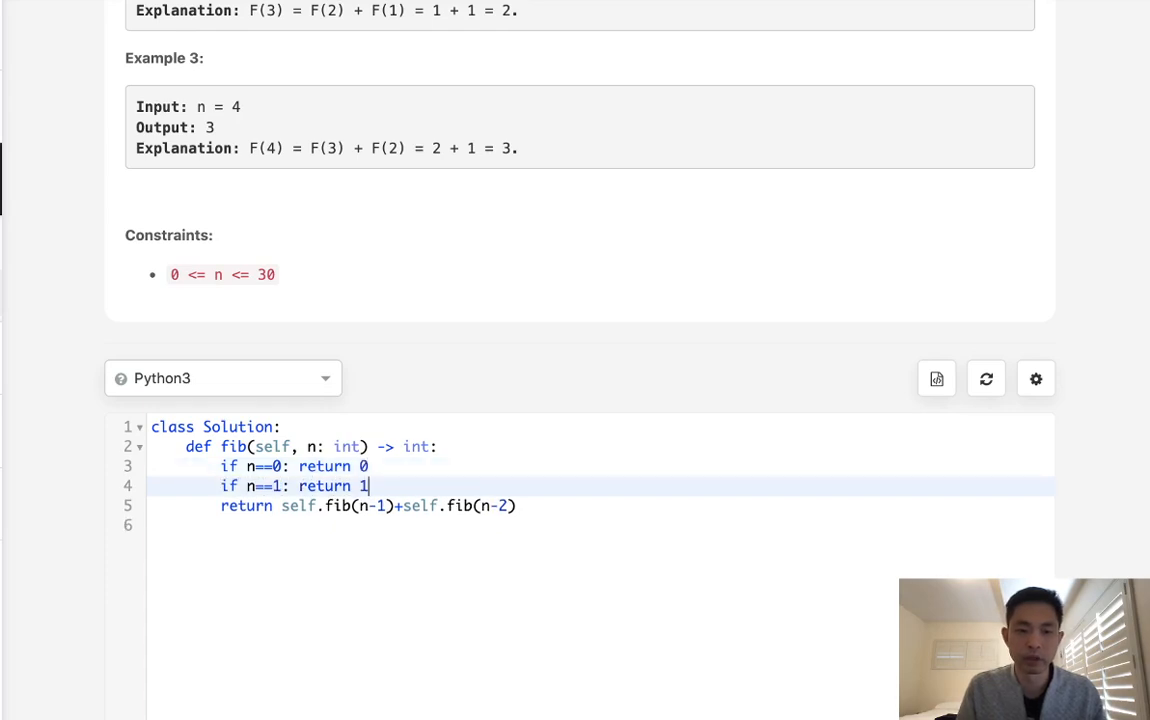
Run the recursive solution on sample input 2, getting output 1 as expected
scroll("down", 3)
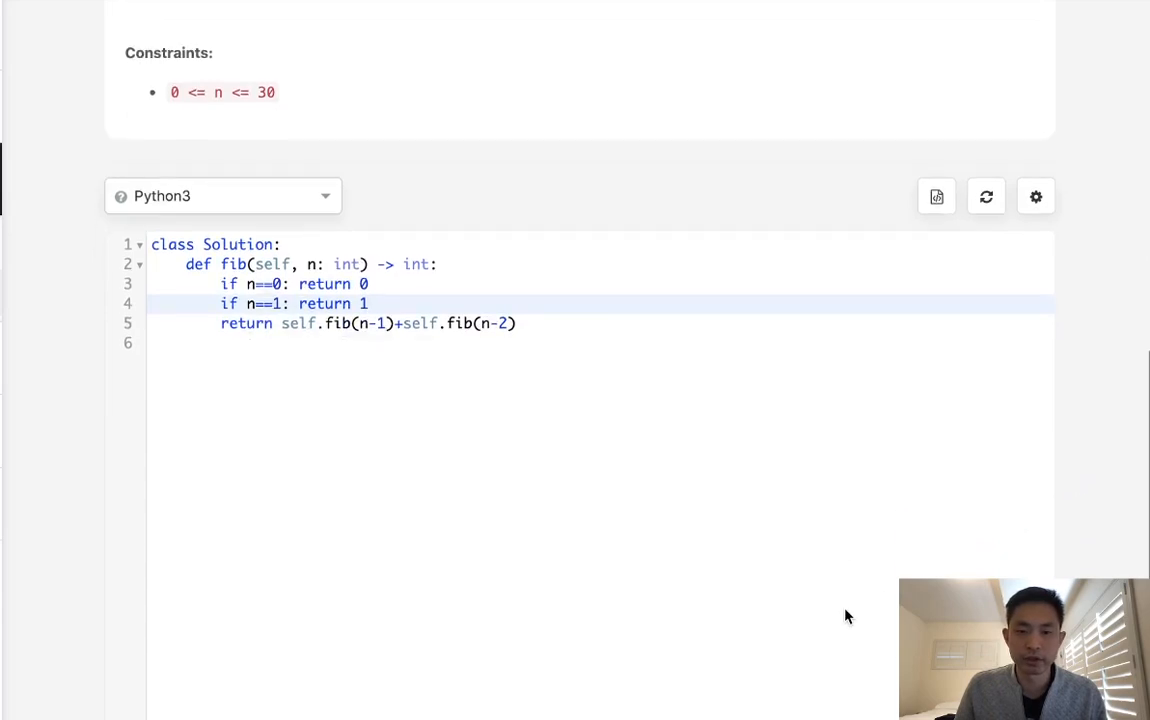
scroll("down", 3)
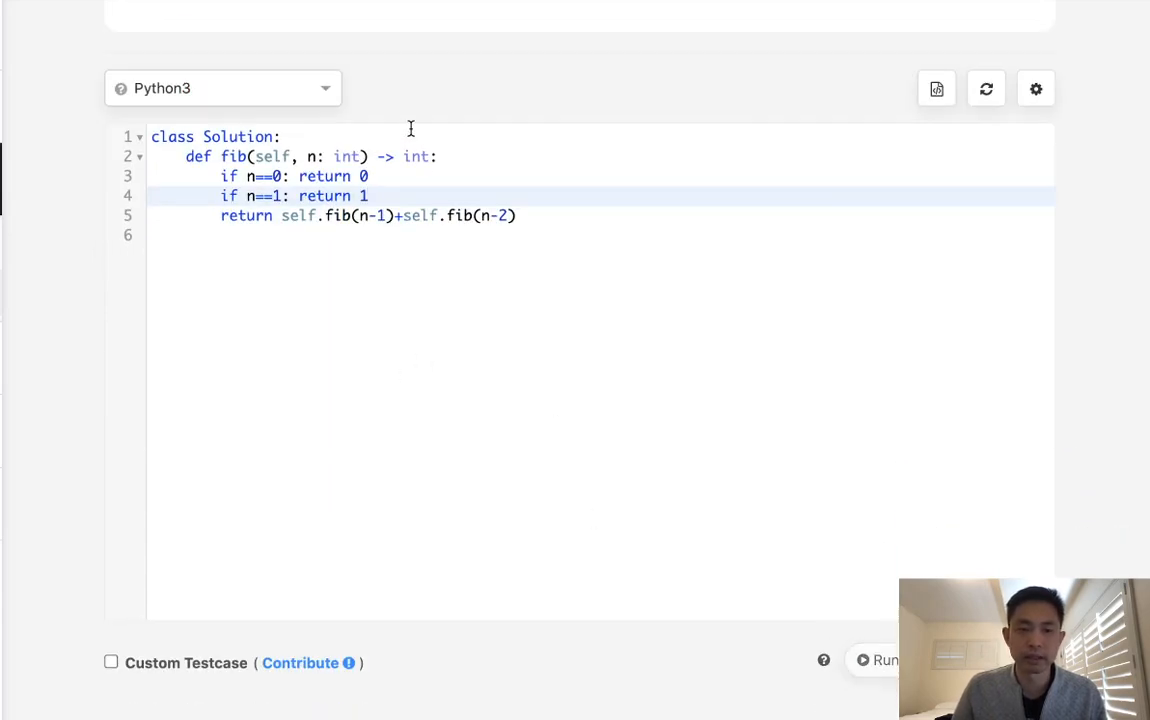
left_click(896, 660)
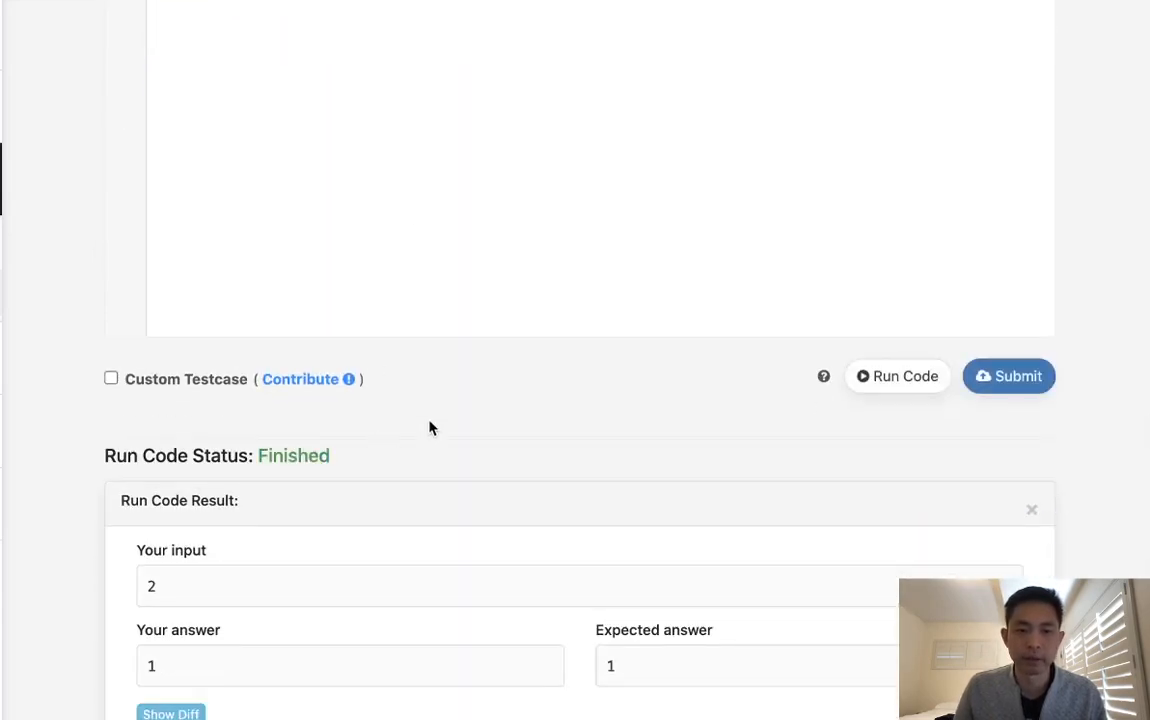
scroll("up", 3)
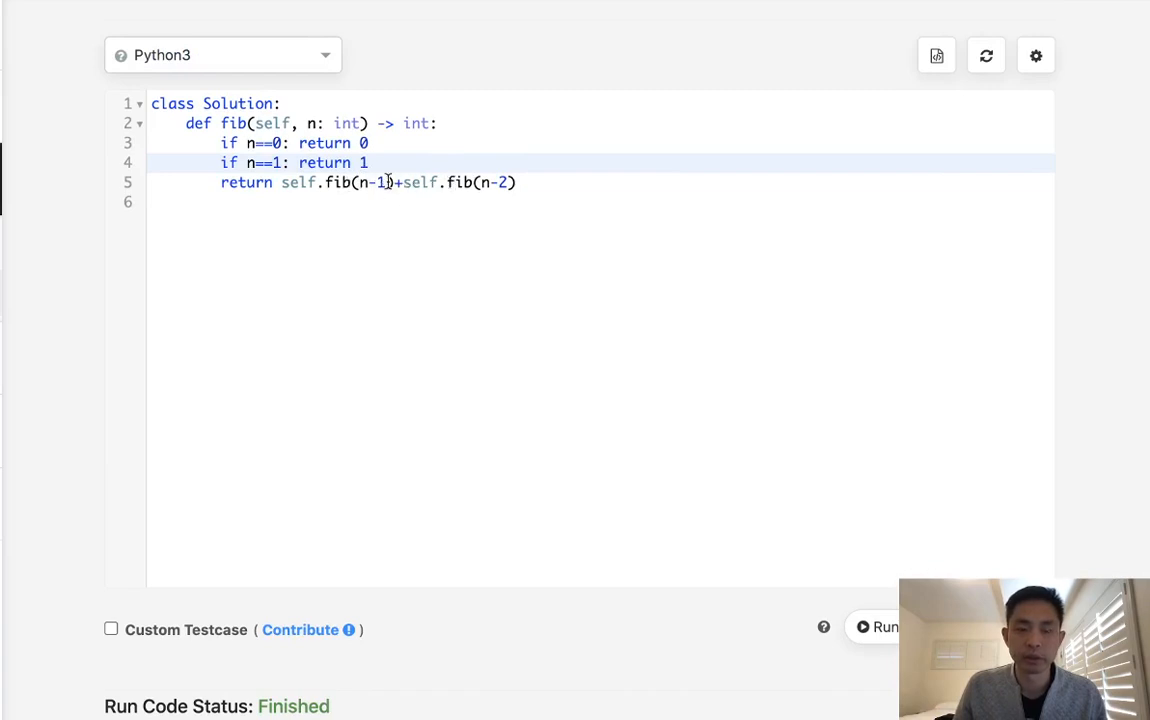
key("enter")
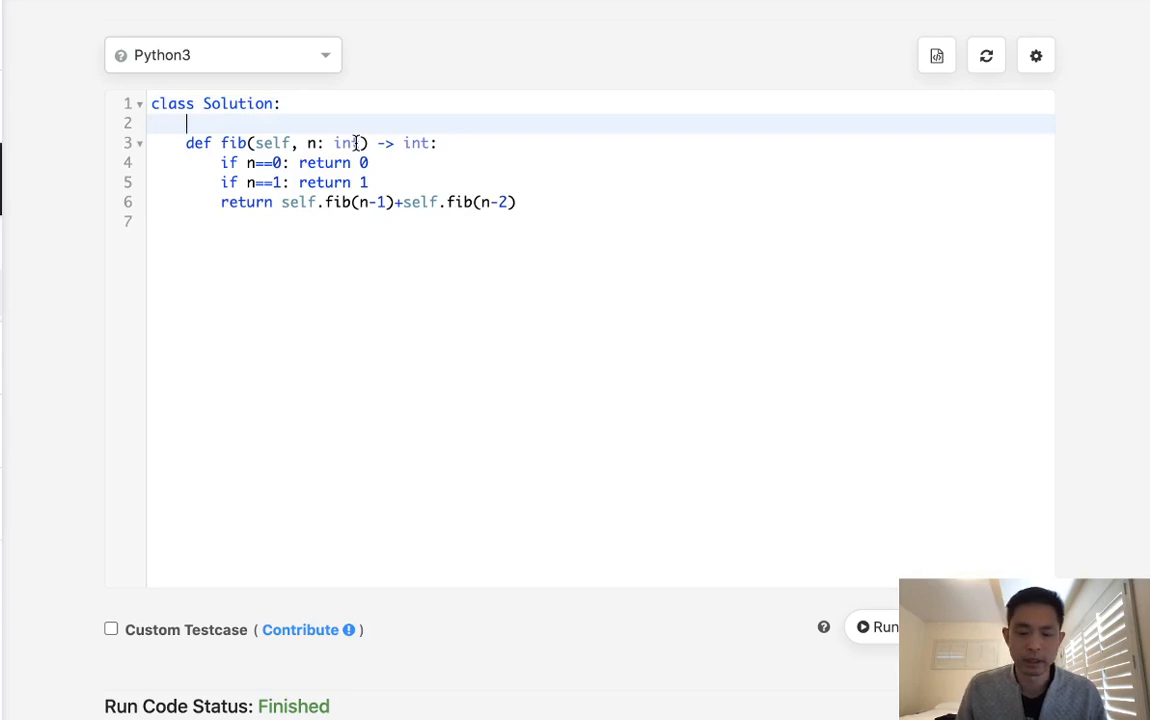
type("@lru_")
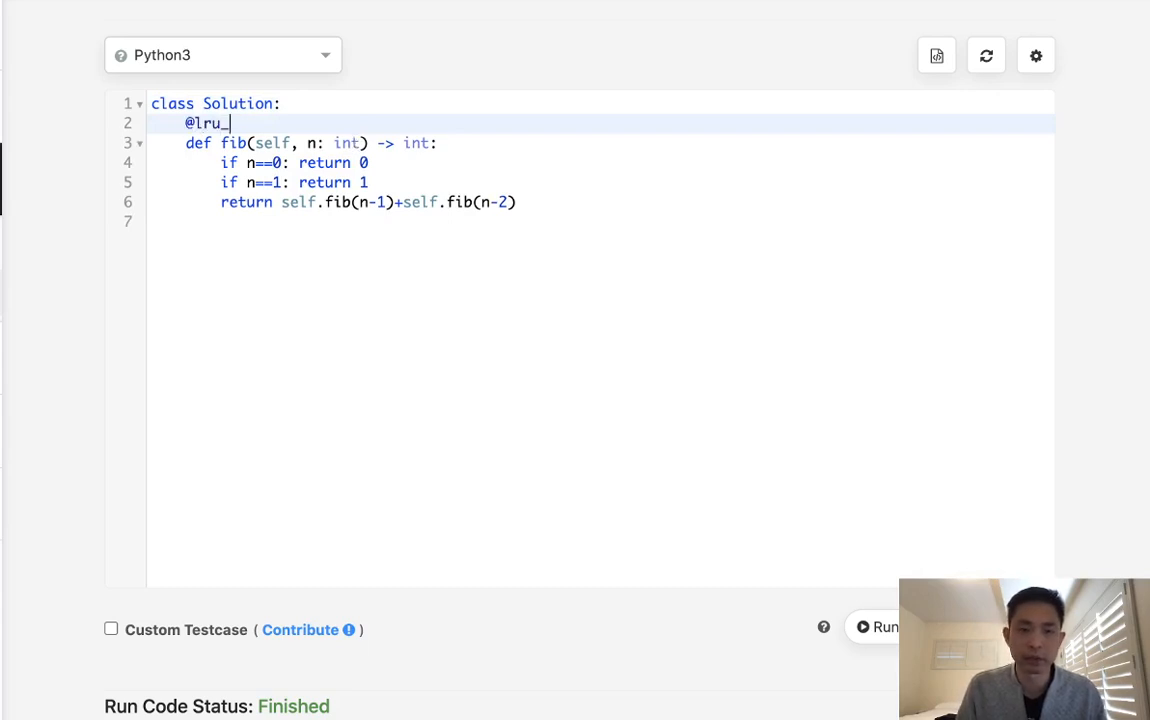
type("cache()")
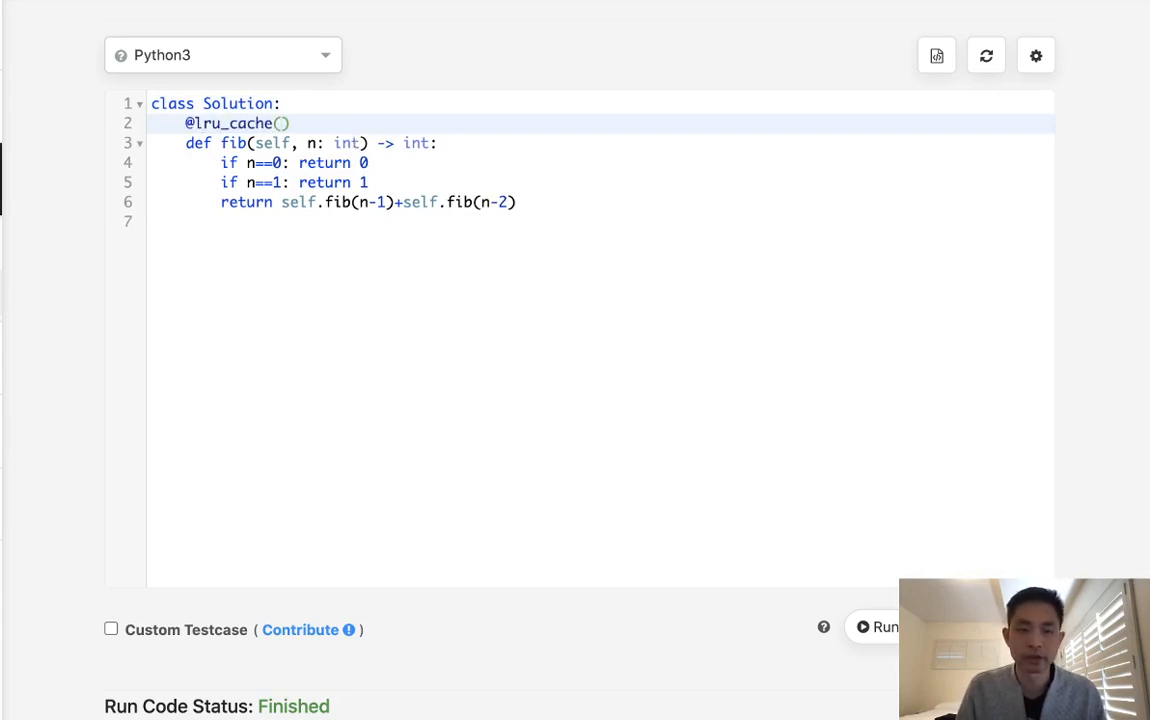
type("None")
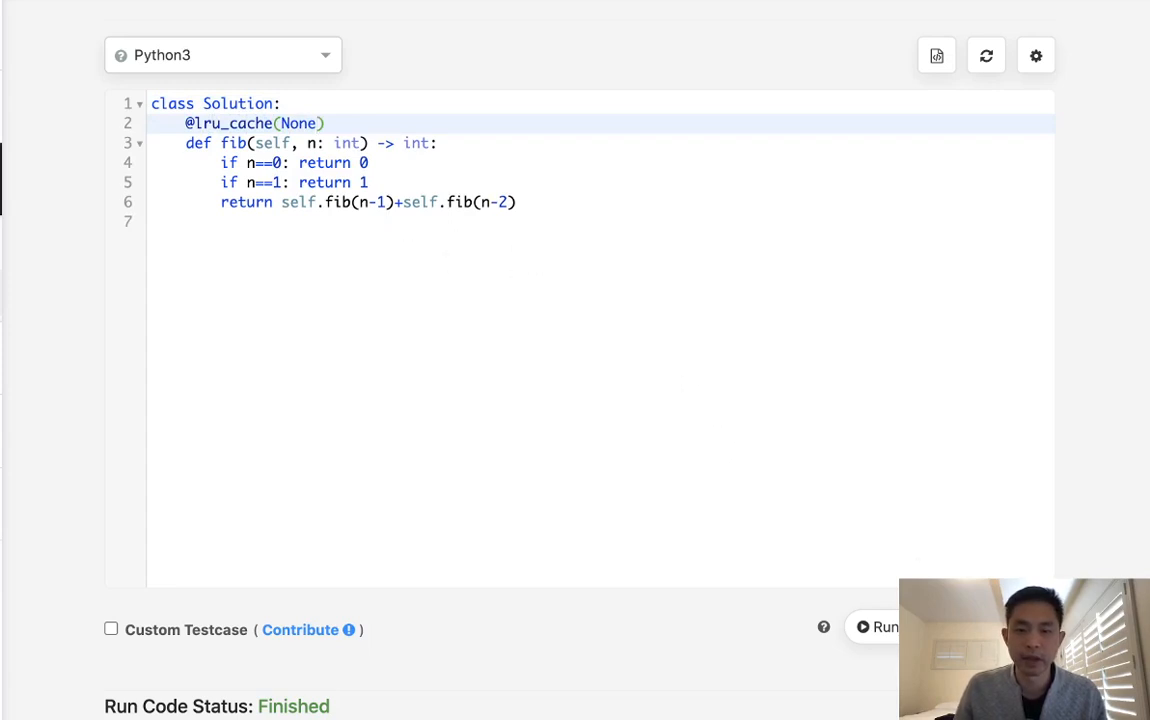
left_click(935, 59)
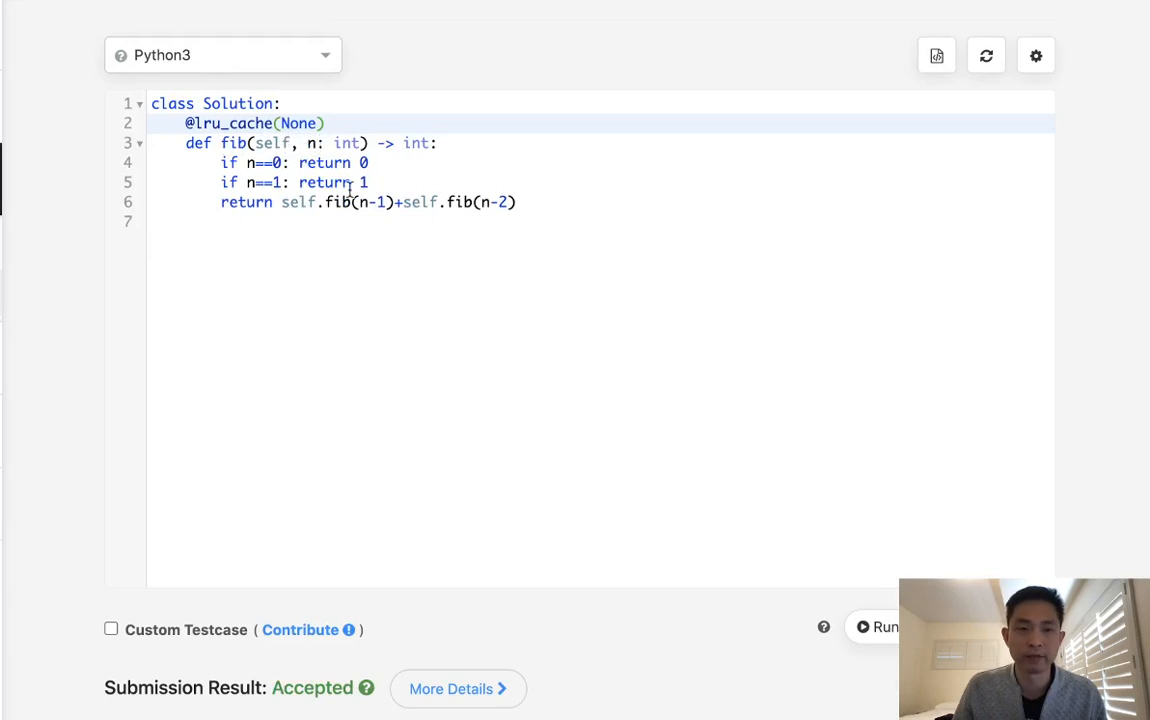
mouse_move(380, 673)
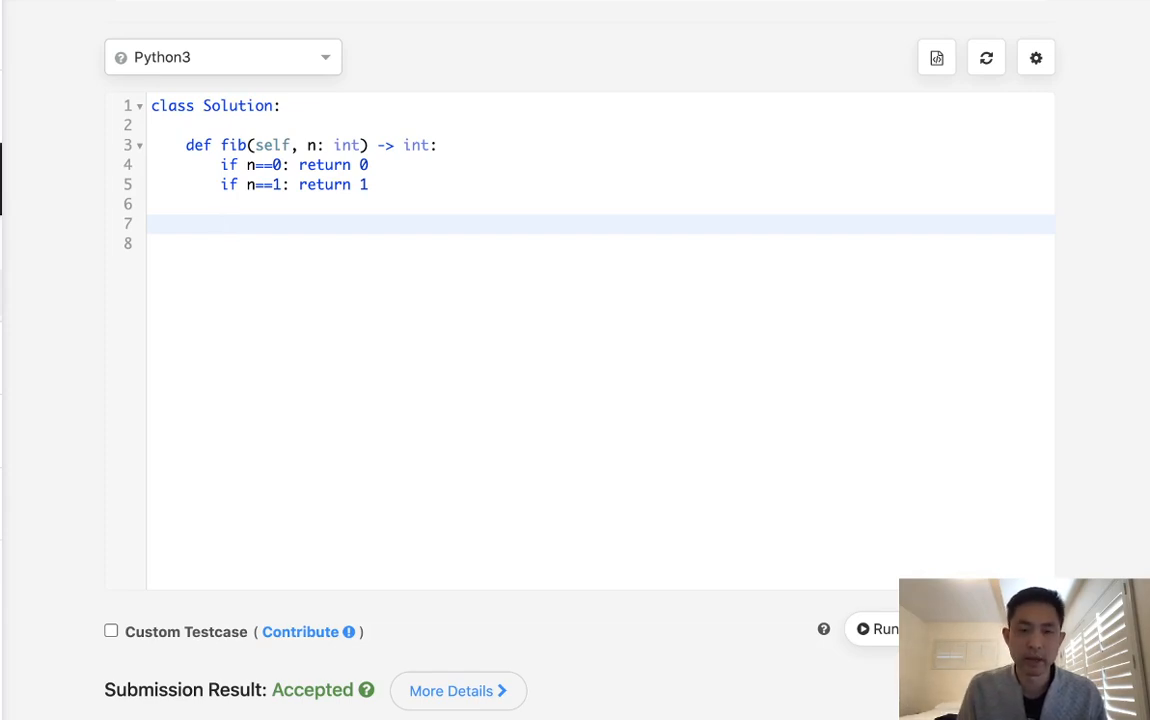
mouse_move(386, 263)
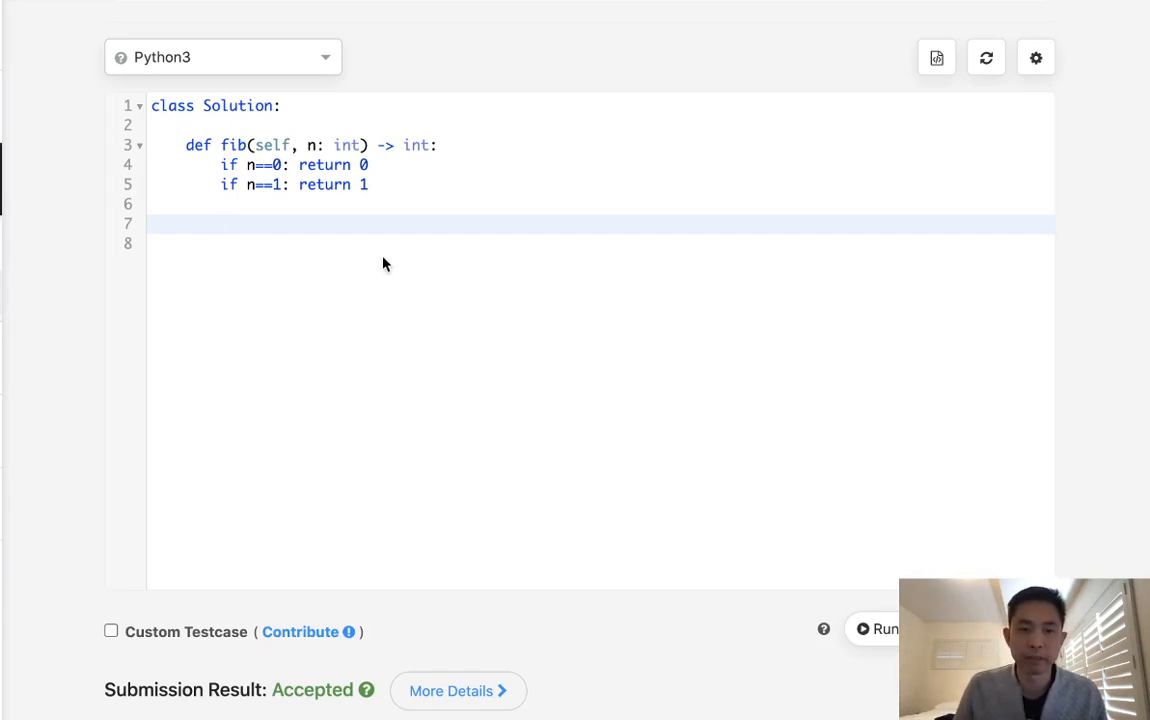
Initialise prev1, prev2 = 1, 0 and start a loop over range(2, n+1)
type("prev")
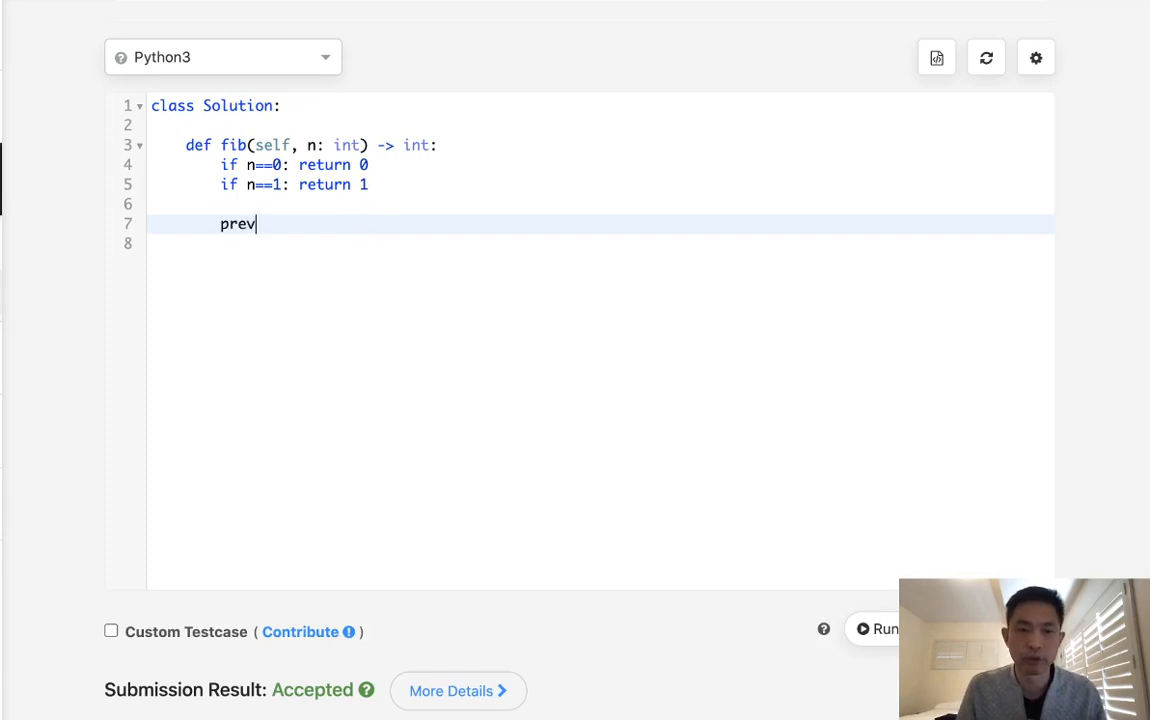
type("1,prev2")
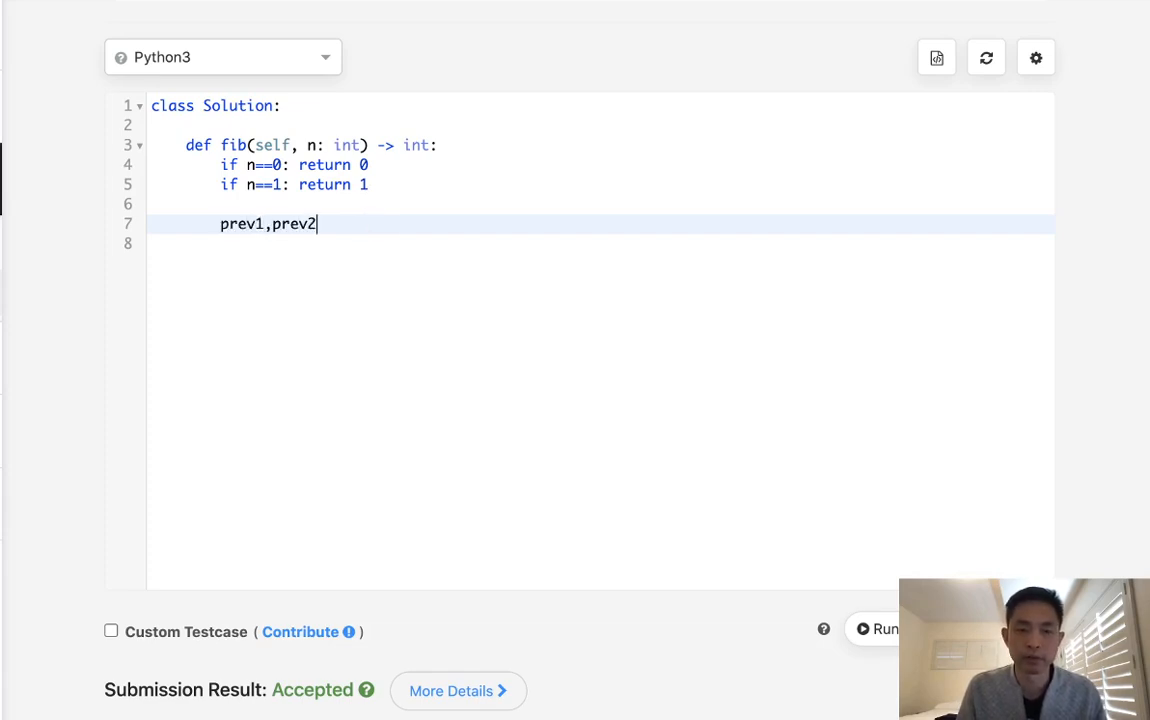
type("=")
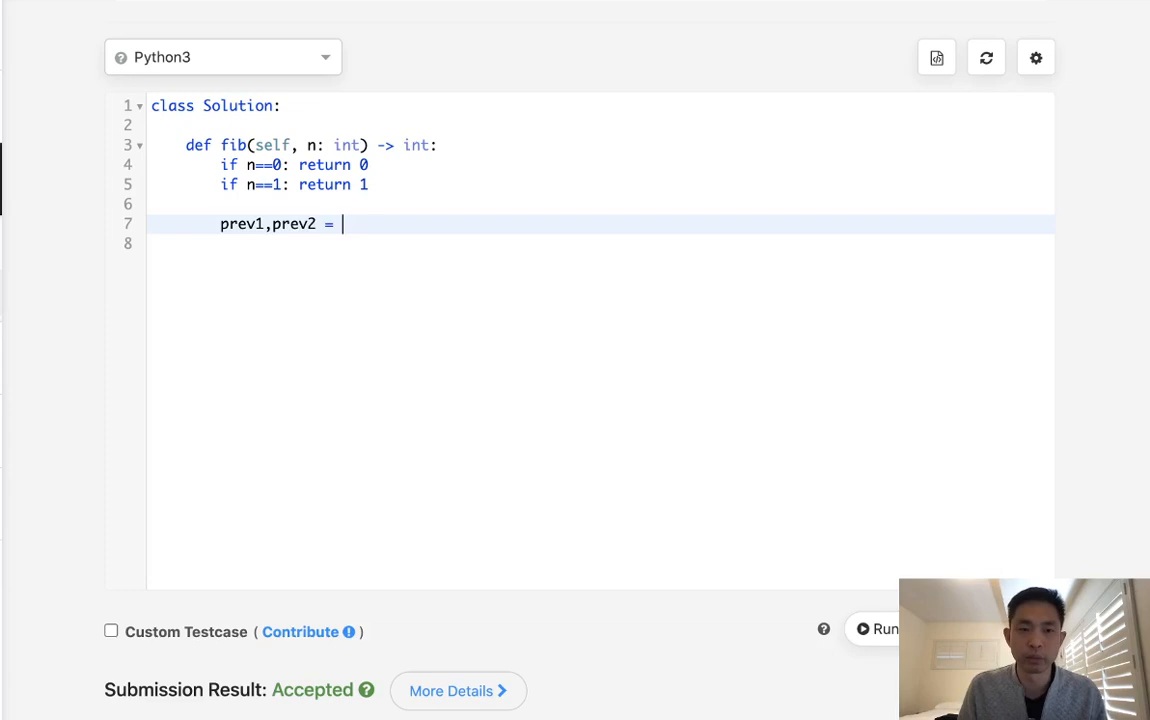
type("1,")
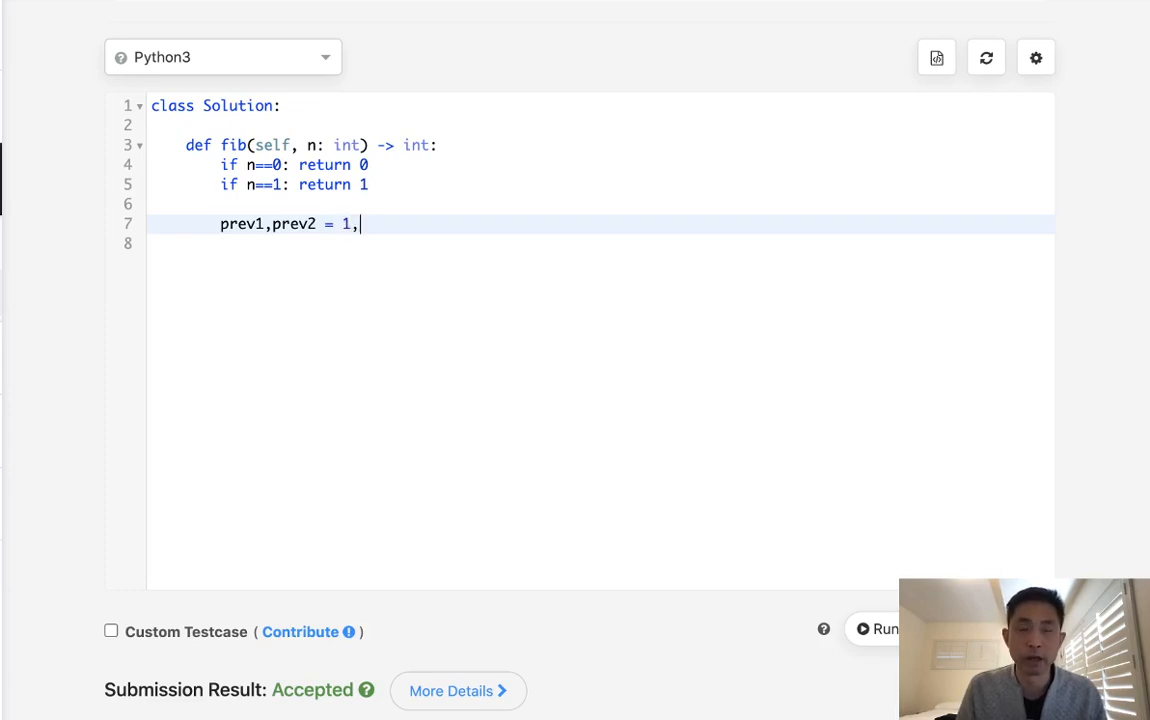
type("0")
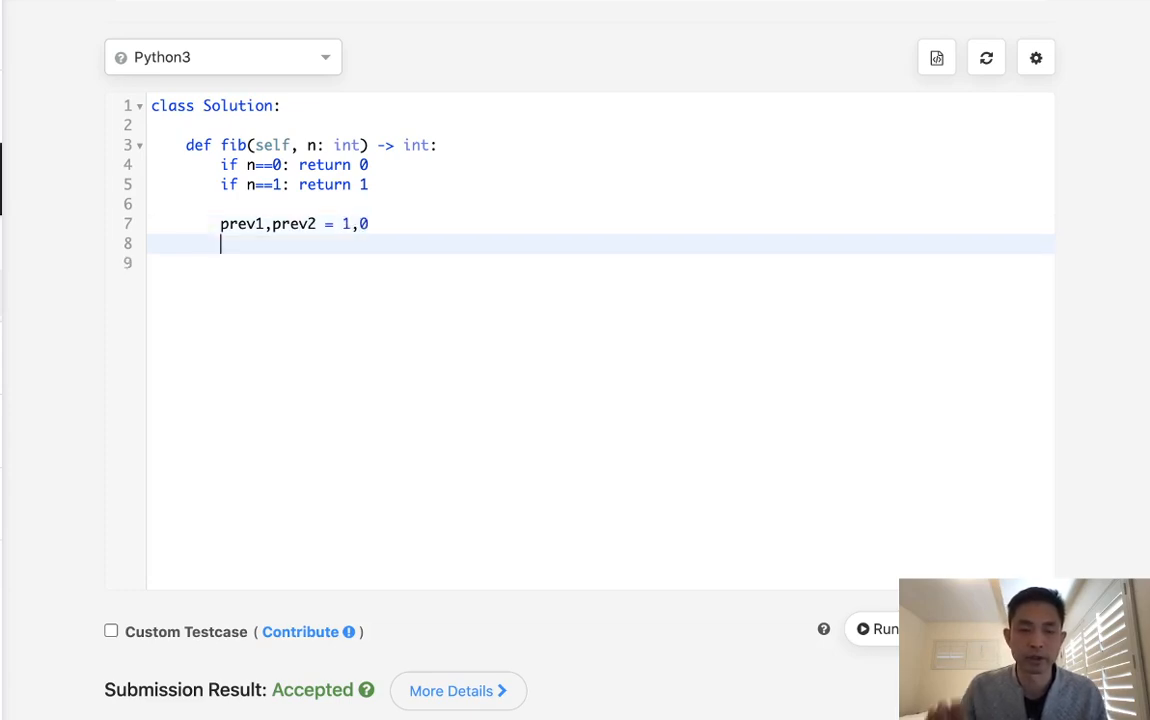
type("for i in ran")
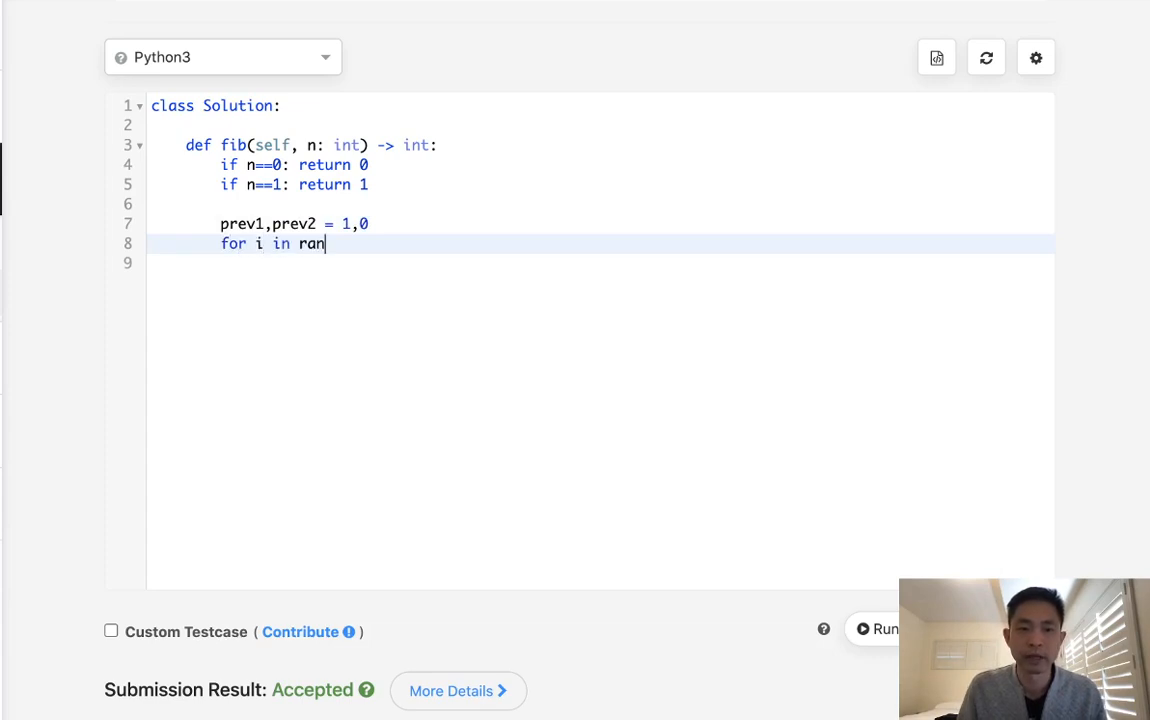
type("ge(2,")
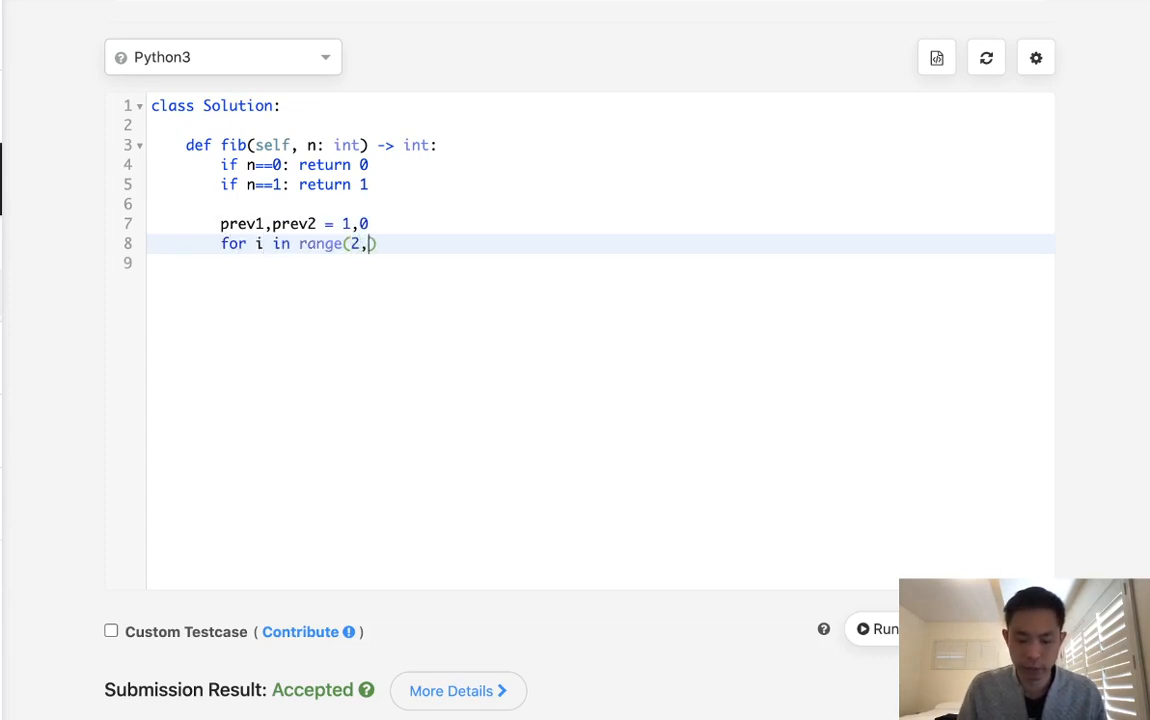
type("n+1")
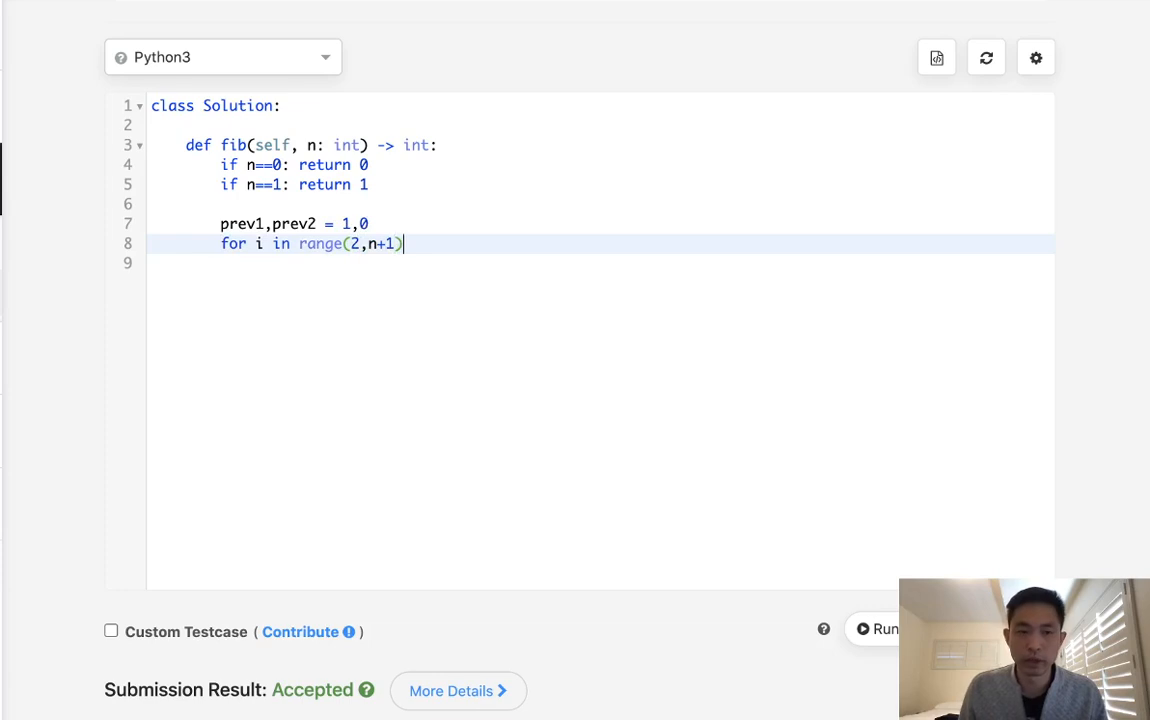
Inside the loop, compute output = prev1+prev2 and shift prev2 and prev1 forward
type("output")
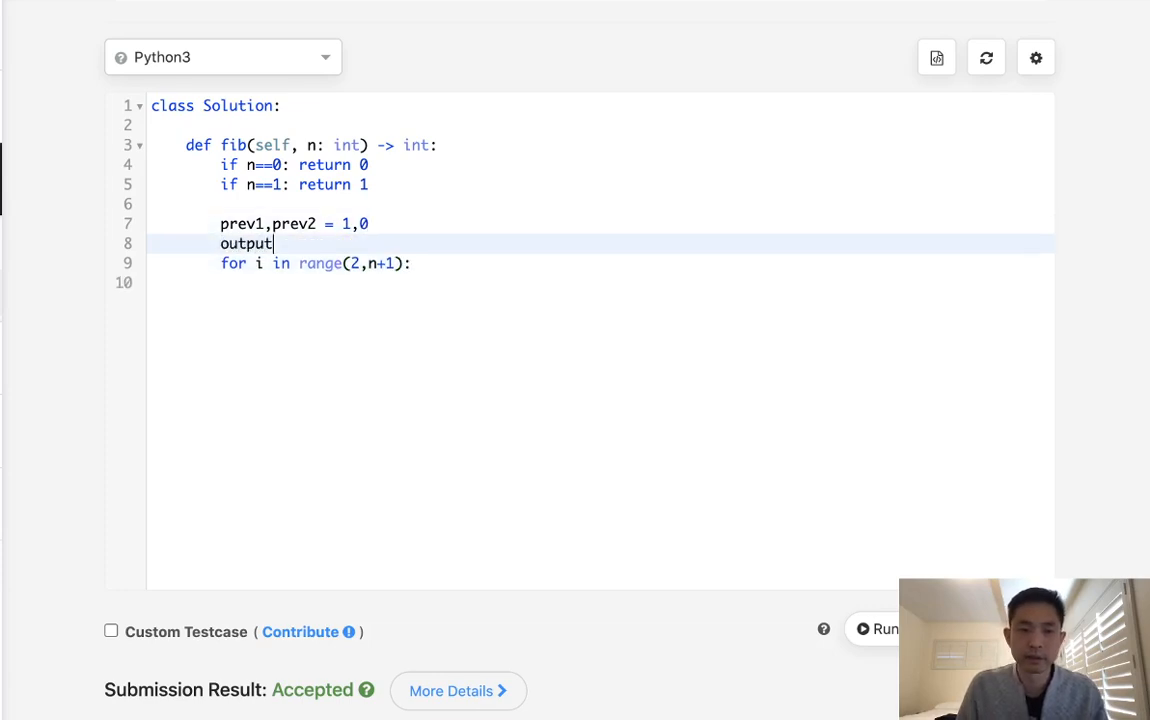
type("= 0")
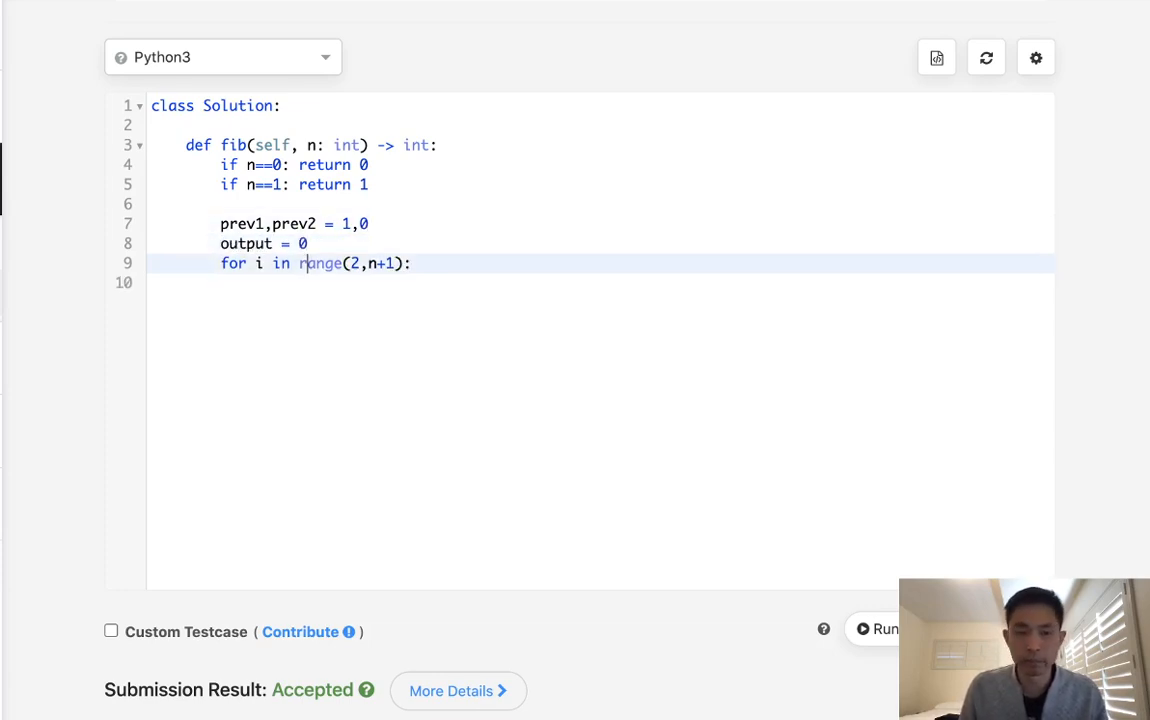
type("output")
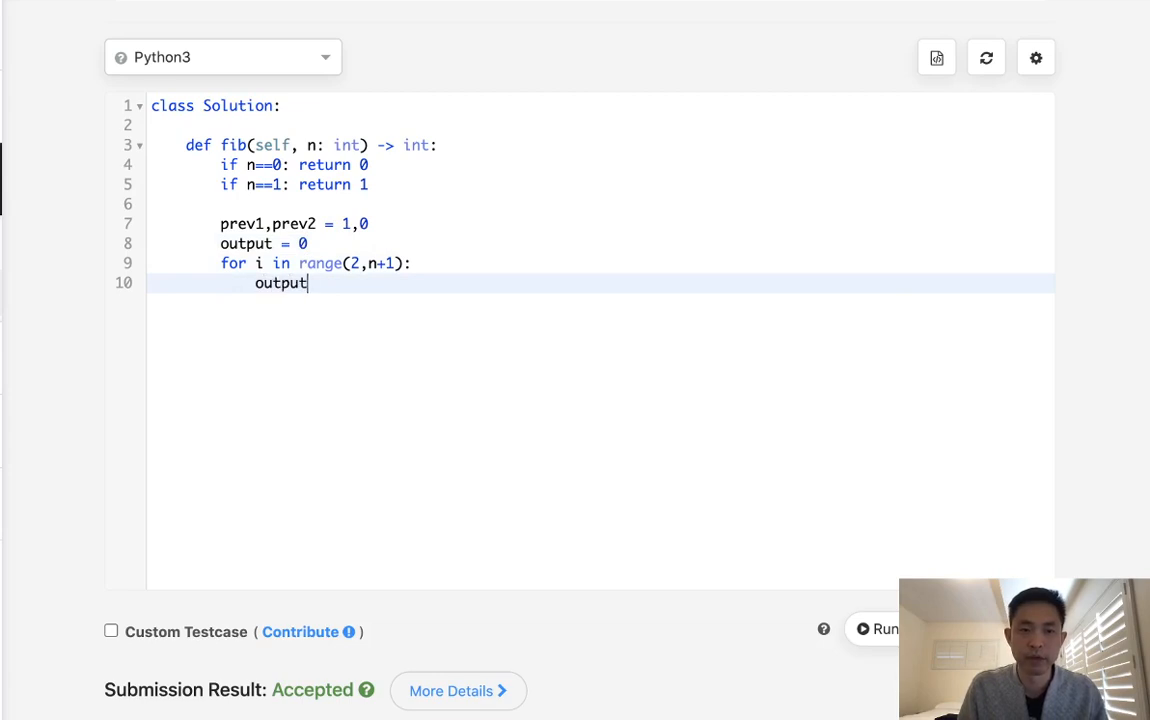
type("= prev1+prev2")
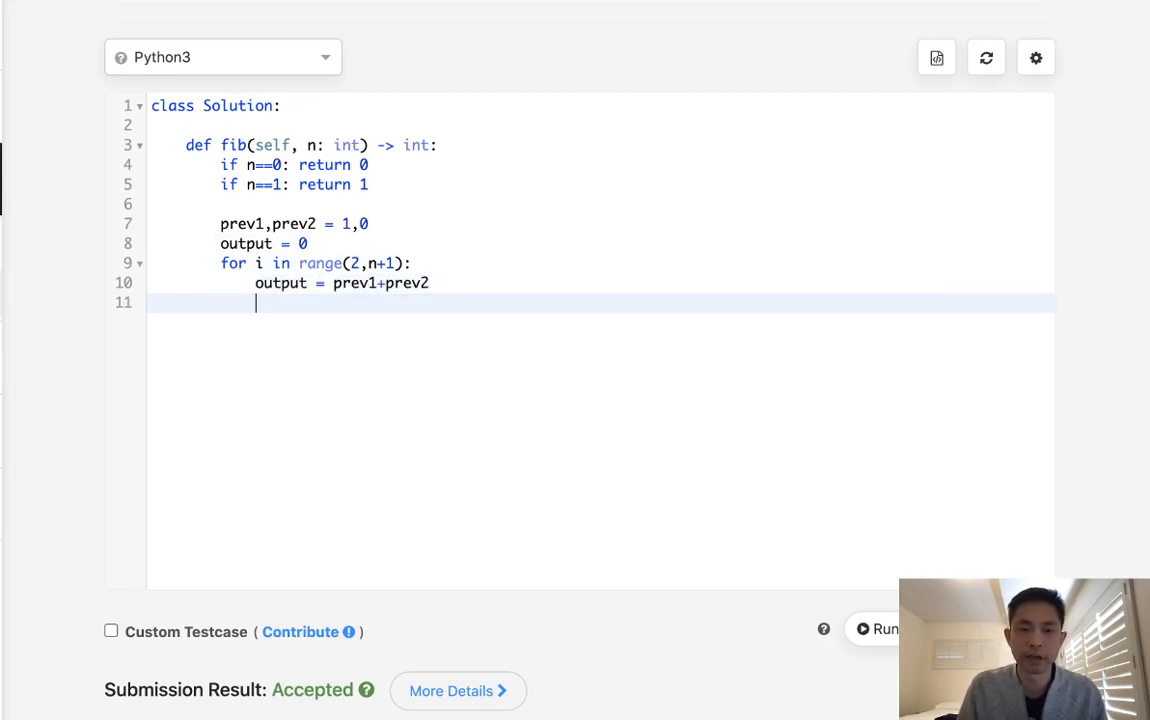
type("prev1")
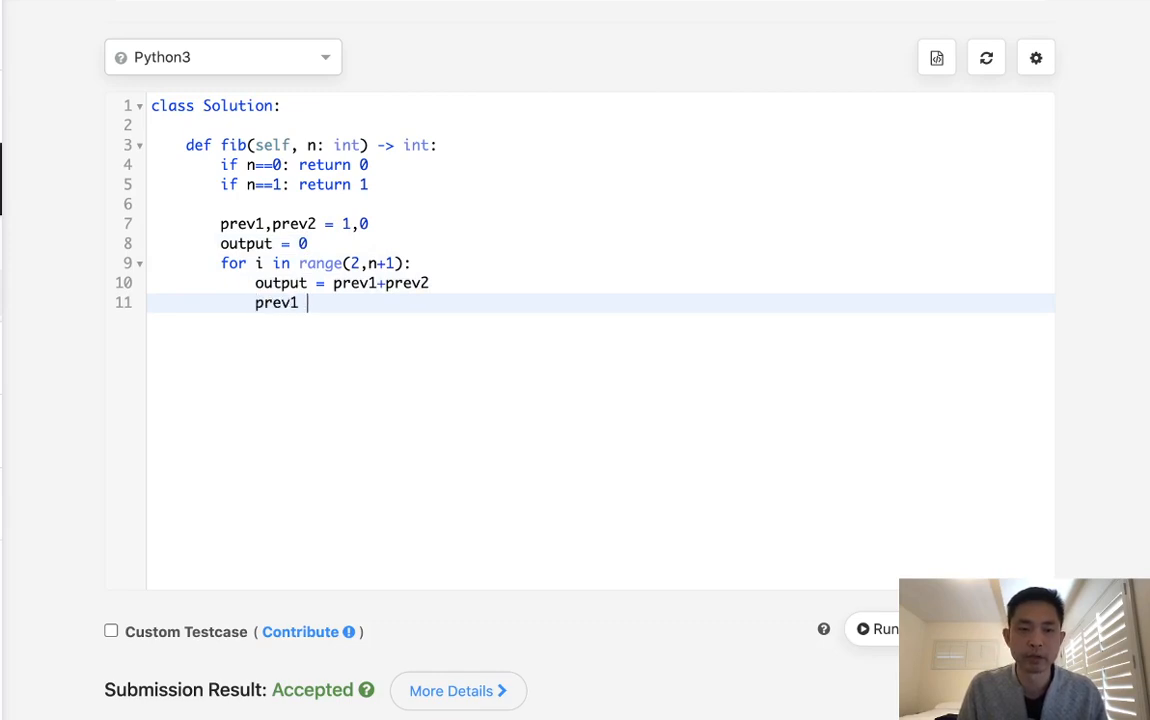
type("= prev2")
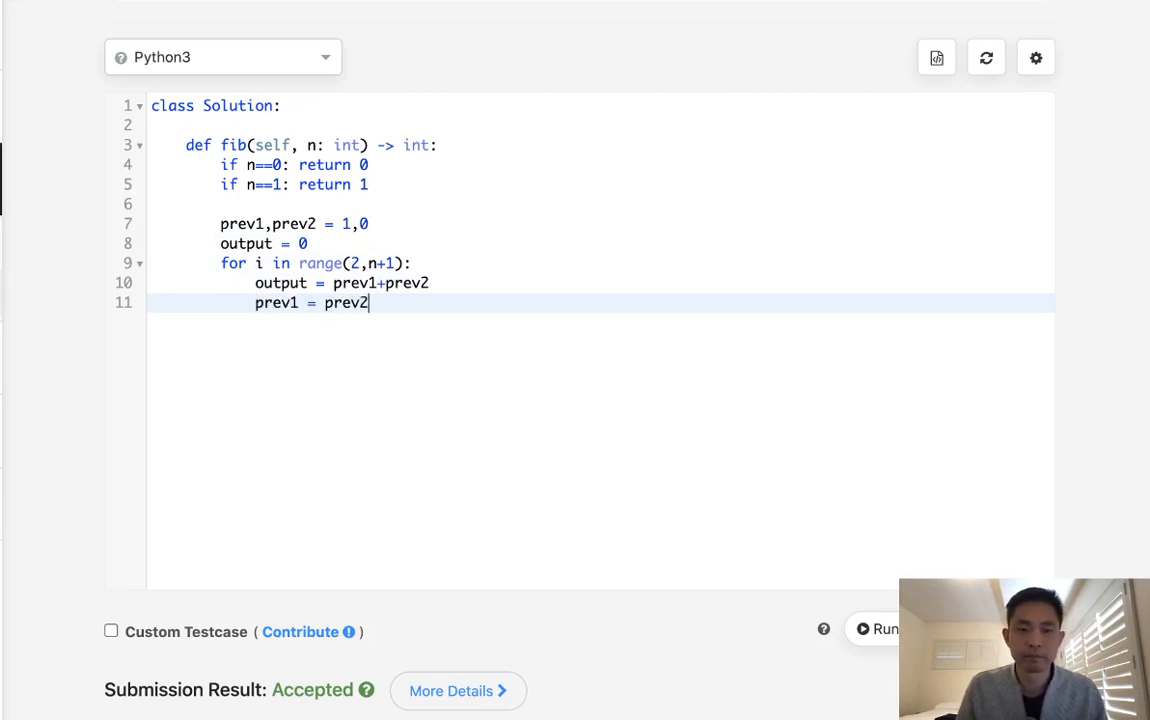
key("Backspace")
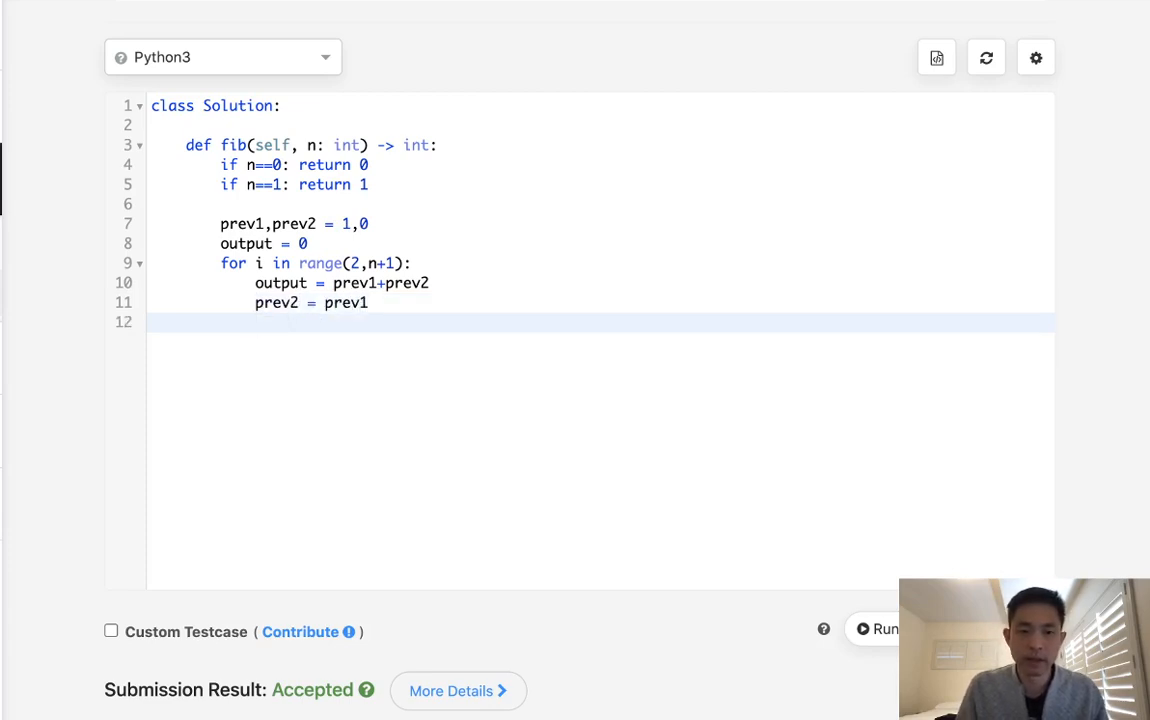
type("prev1 = output")
type("return output")
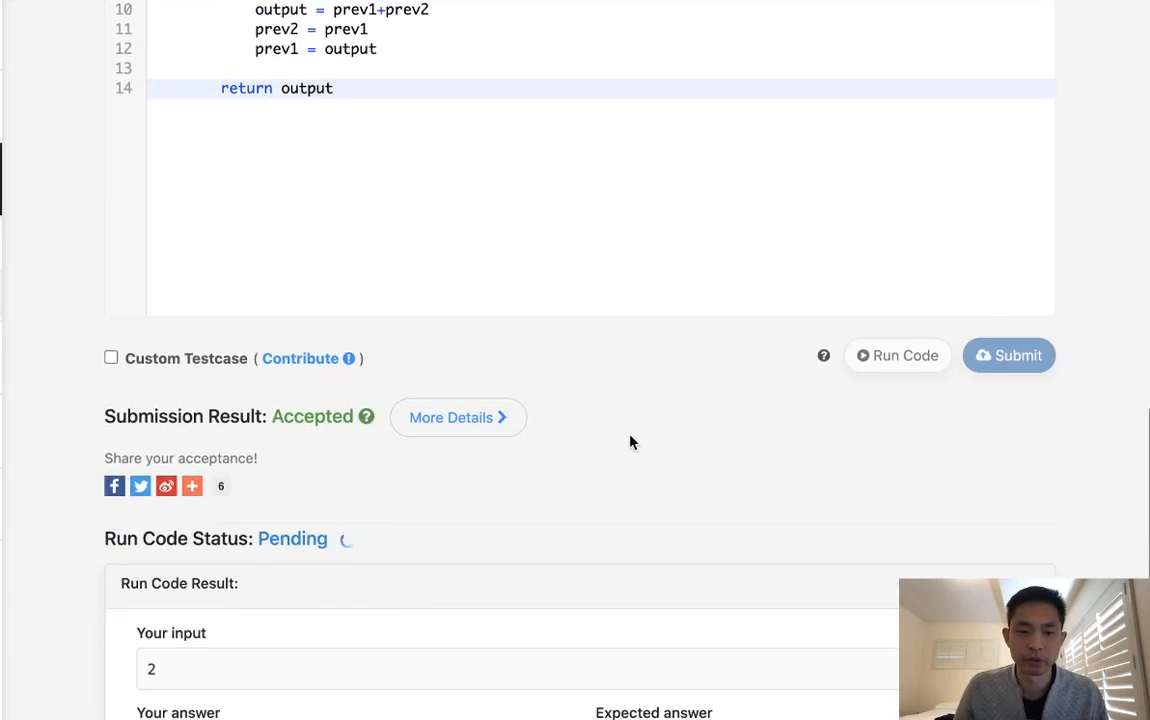
Scroll to review the iterative solution and its Accepted submission result
scroll("down", 3)
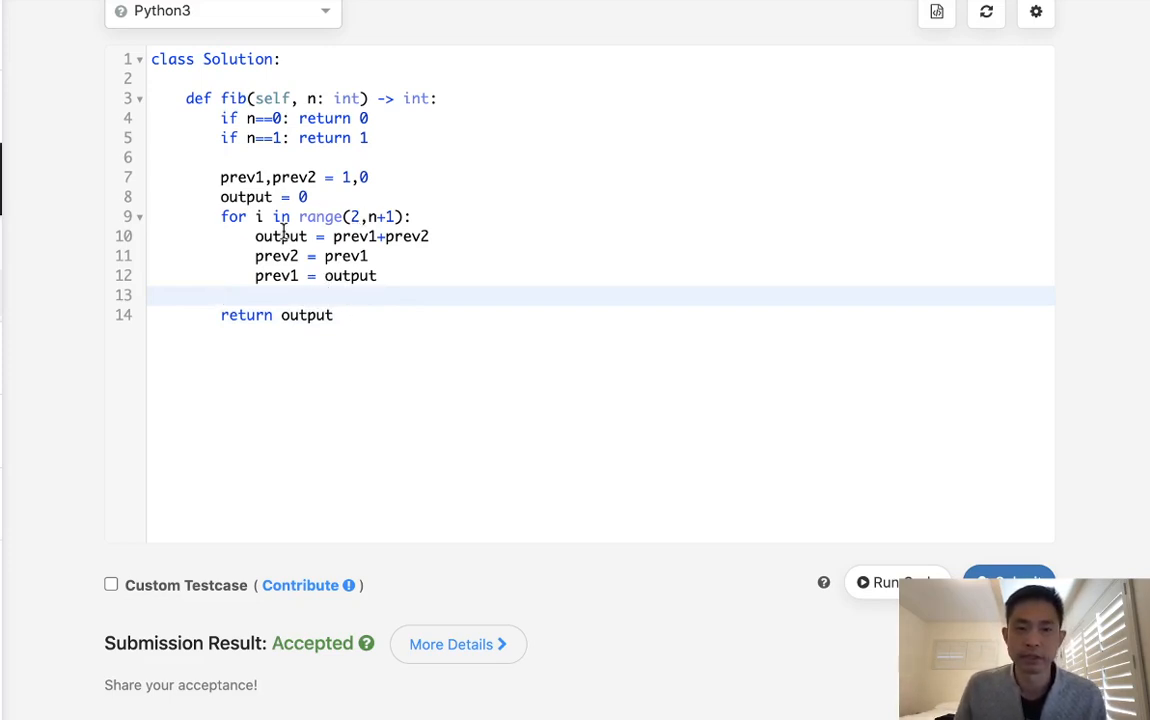
mouse_move(395, 343)
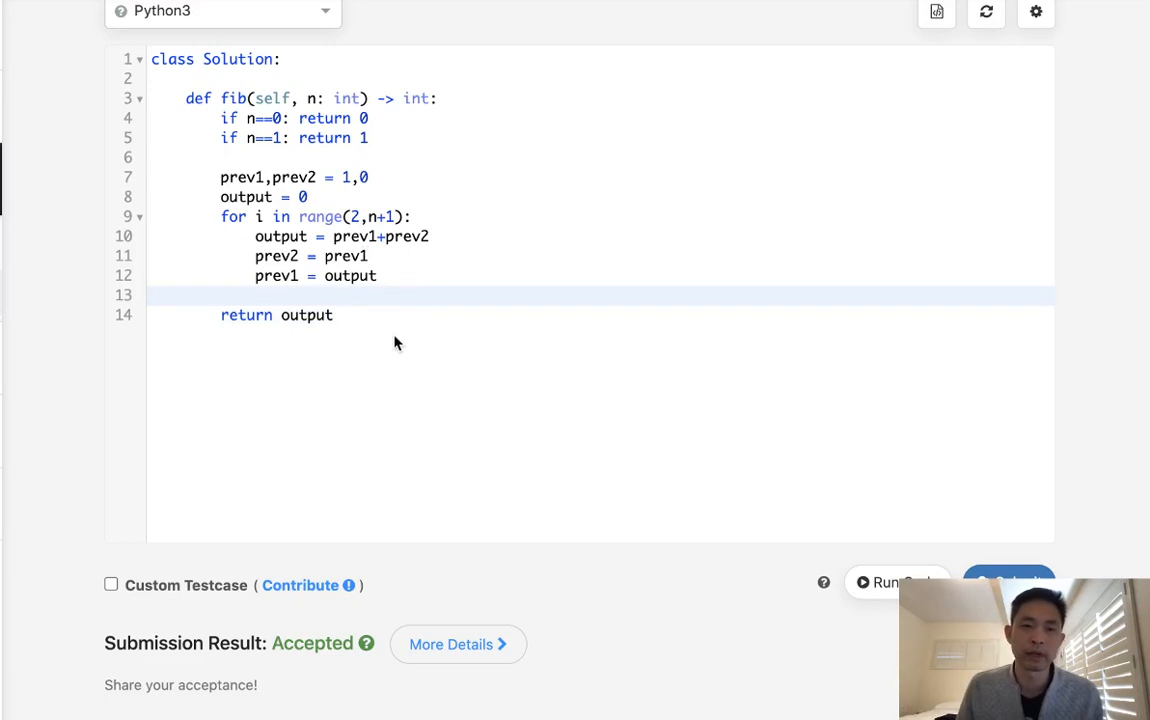